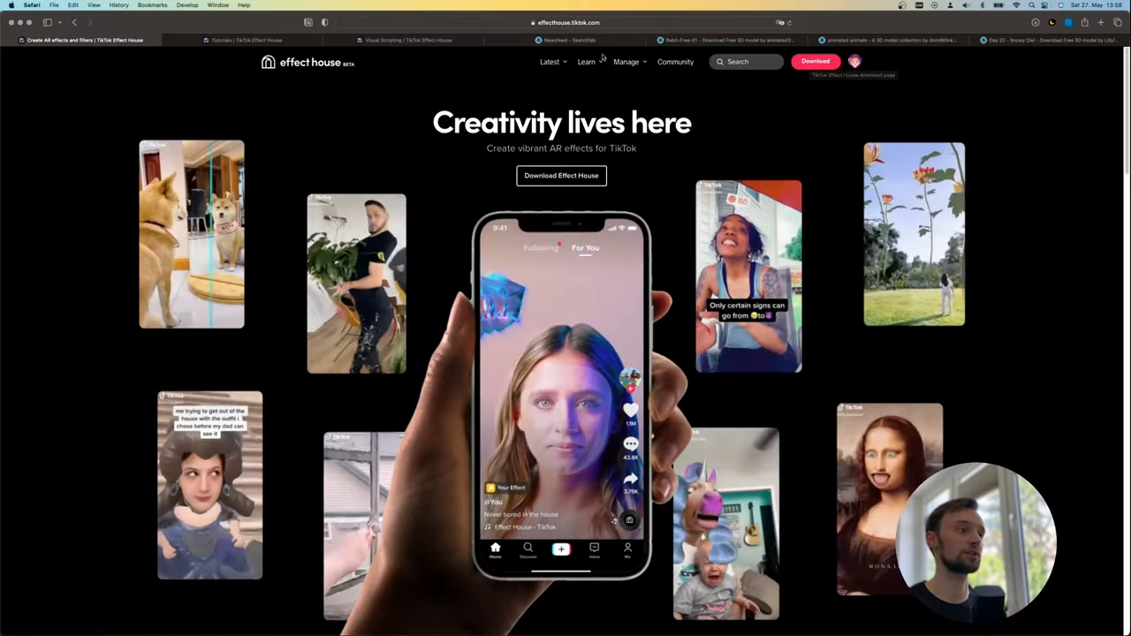
Browse the Learn menu's Tutorials and Visual Scripting pages, returning to the Tutorials list
{"action": "left_click", "coordinate": [586, 61]}
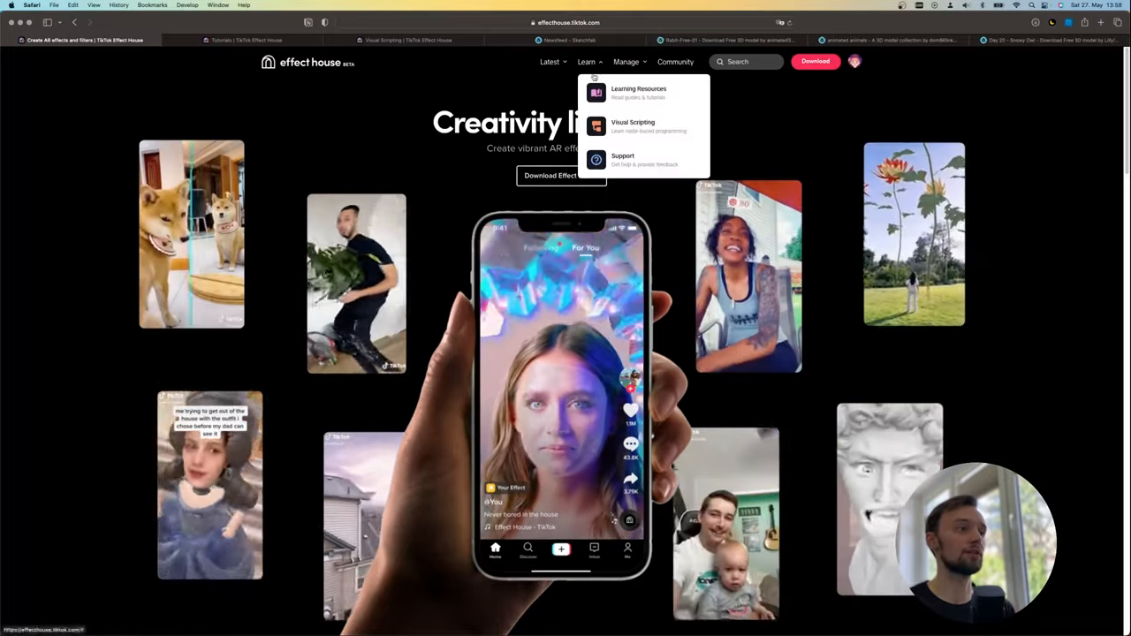
{"action": "left_click", "coordinate": [638, 92]}
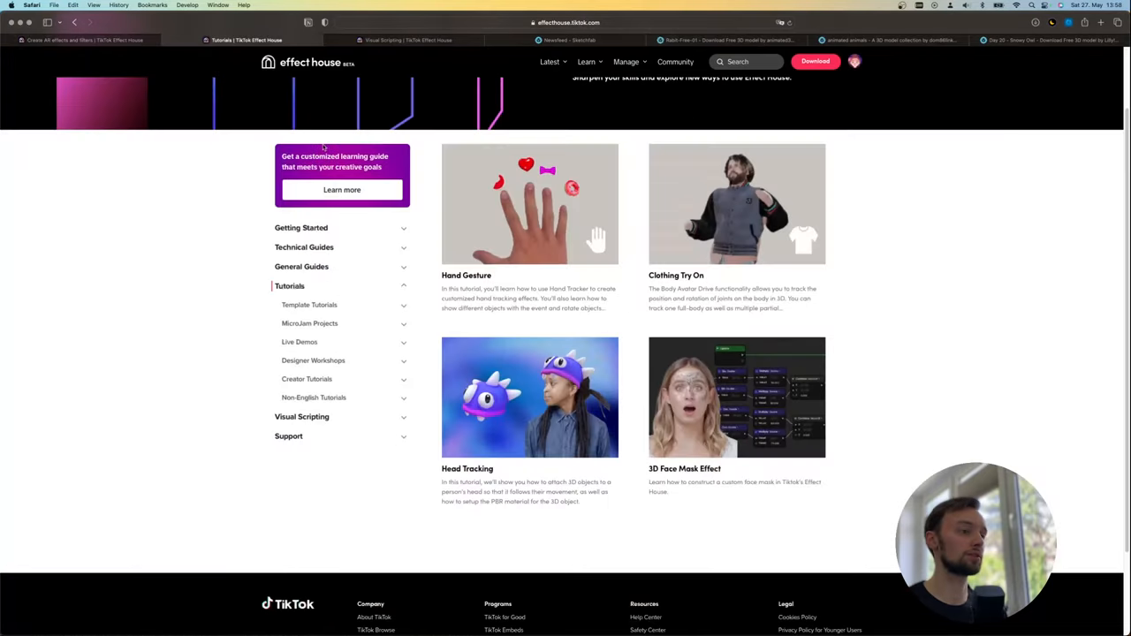
{"action": "left_click", "coordinate": [406, 40]}
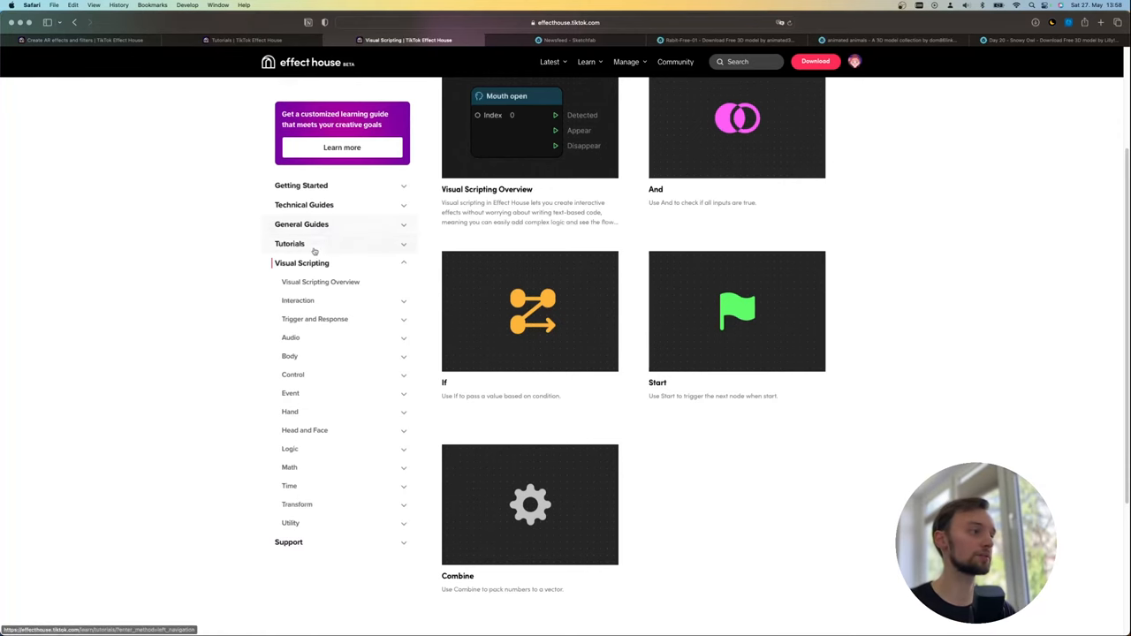
{"action": "left_click", "coordinate": [288, 243]}
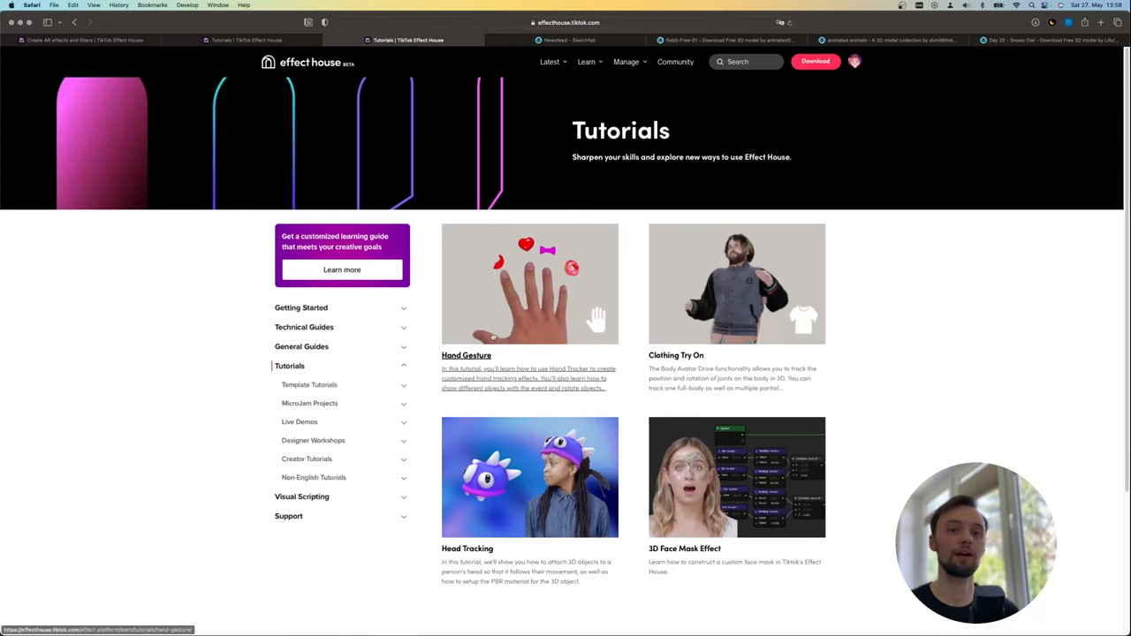
{"action": "scroll", "scroll_direction": "down", "scroll_amount": 3}
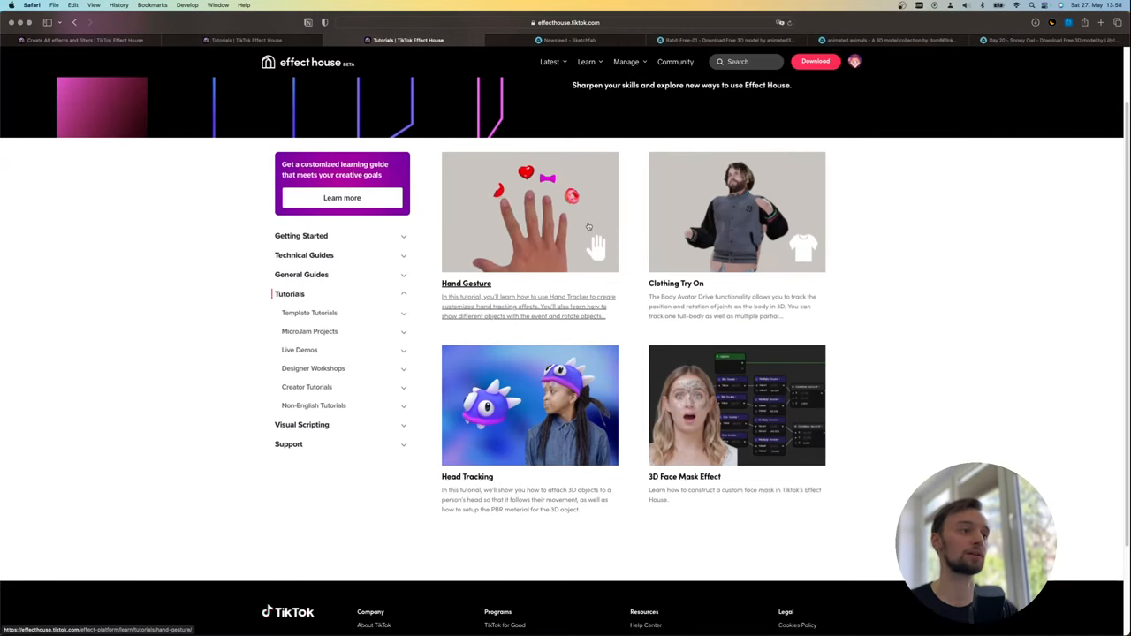
{"action": "mouse_move", "coordinate": [667, 605]}
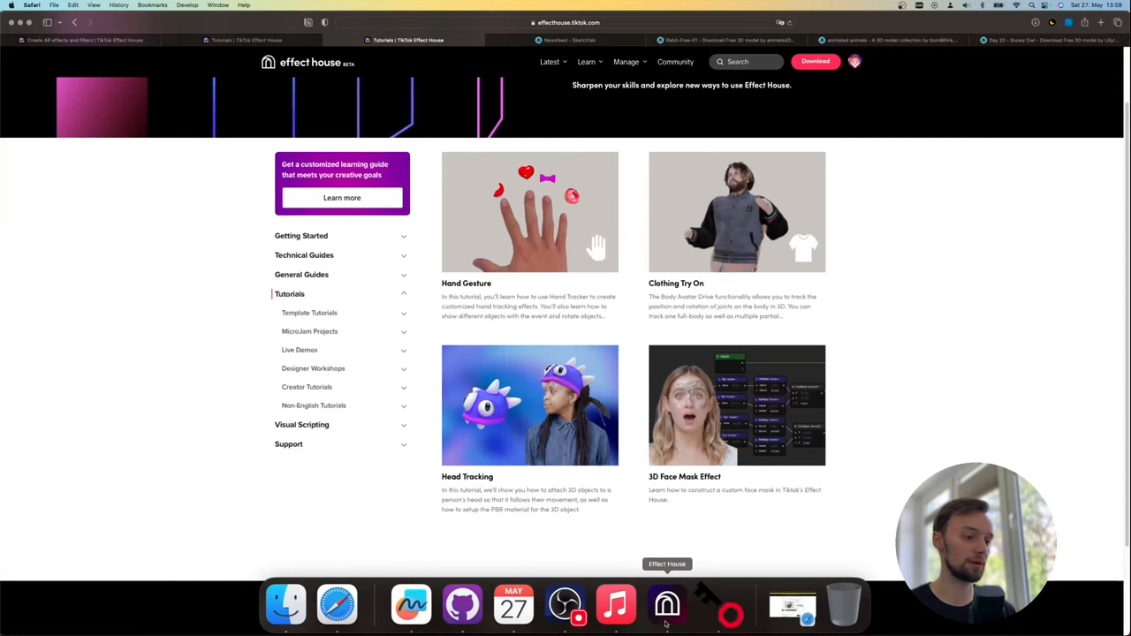
Launch Effect House from the Dock and browse its Templates gallery
{"action": "left_click", "coordinate": [666, 605]}
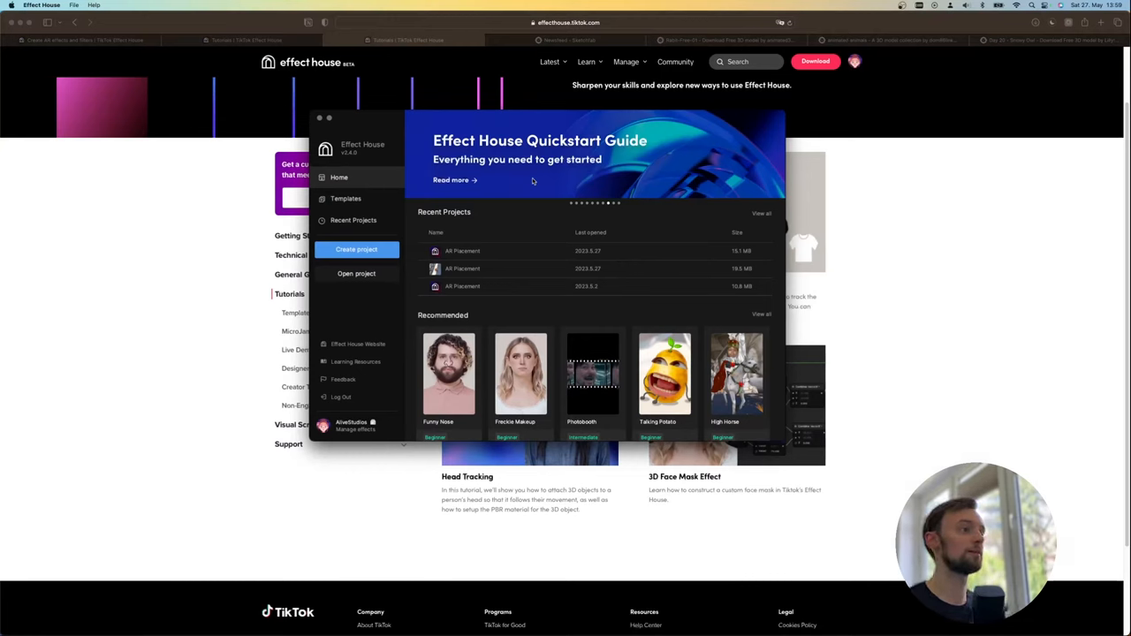
{"action": "left_click", "coordinate": [345, 198]}
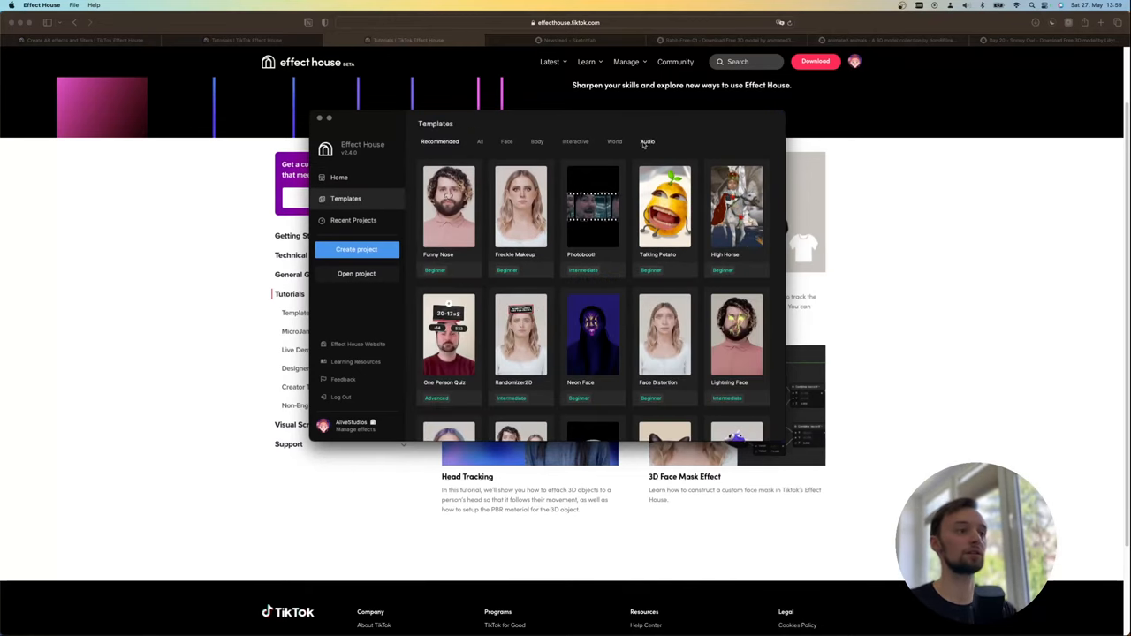
{"action": "left_click", "coordinate": [614, 142]}
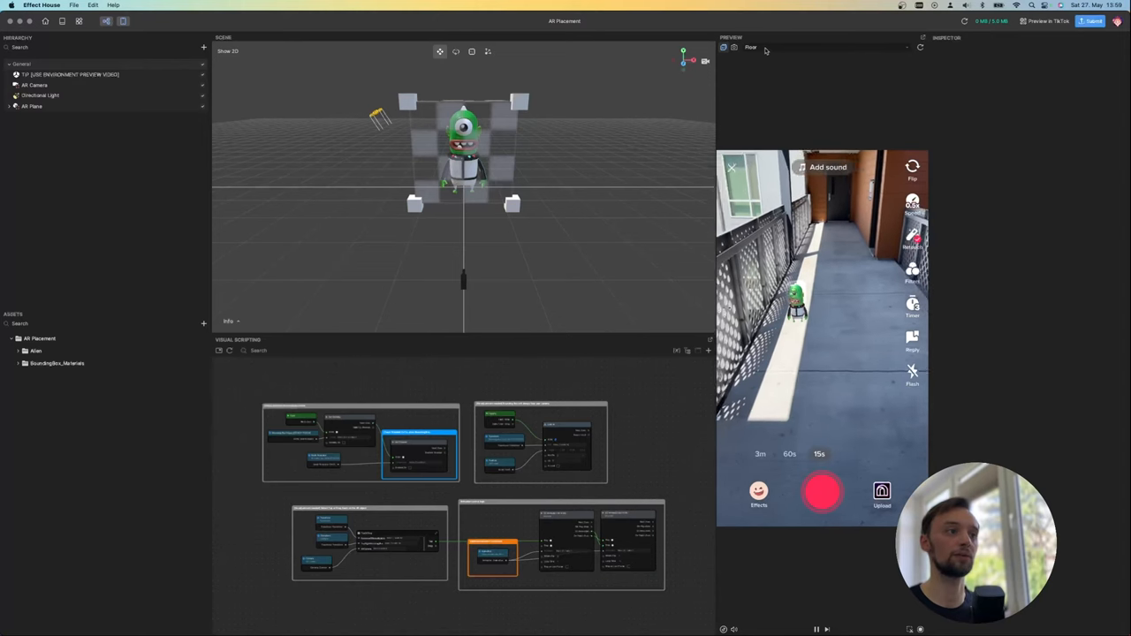
Switch the preview media to the Environment > Table video
{"action": "left_click", "coordinate": [752, 47]}
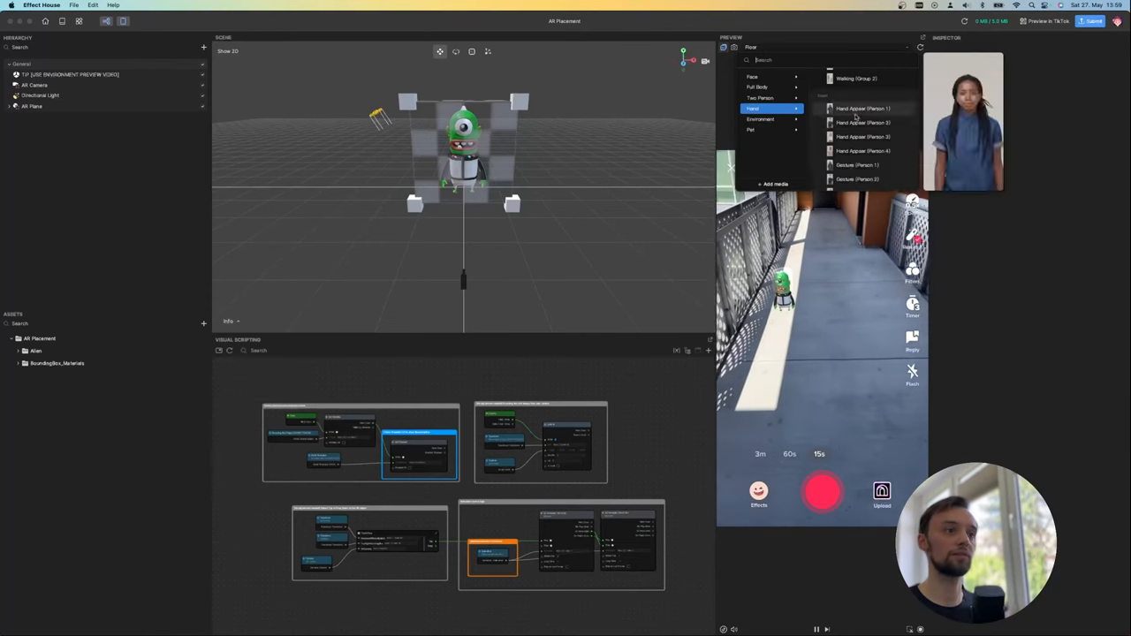
{"action": "left_click", "coordinate": [762, 119]}
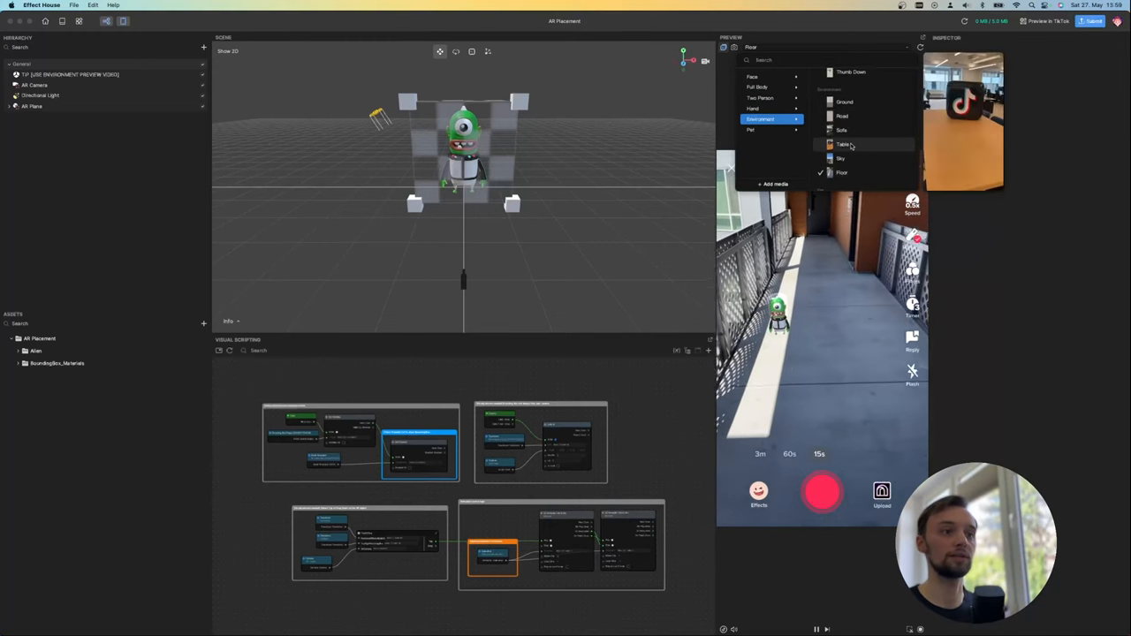
{"action": "left_click", "coordinate": [843, 144]}
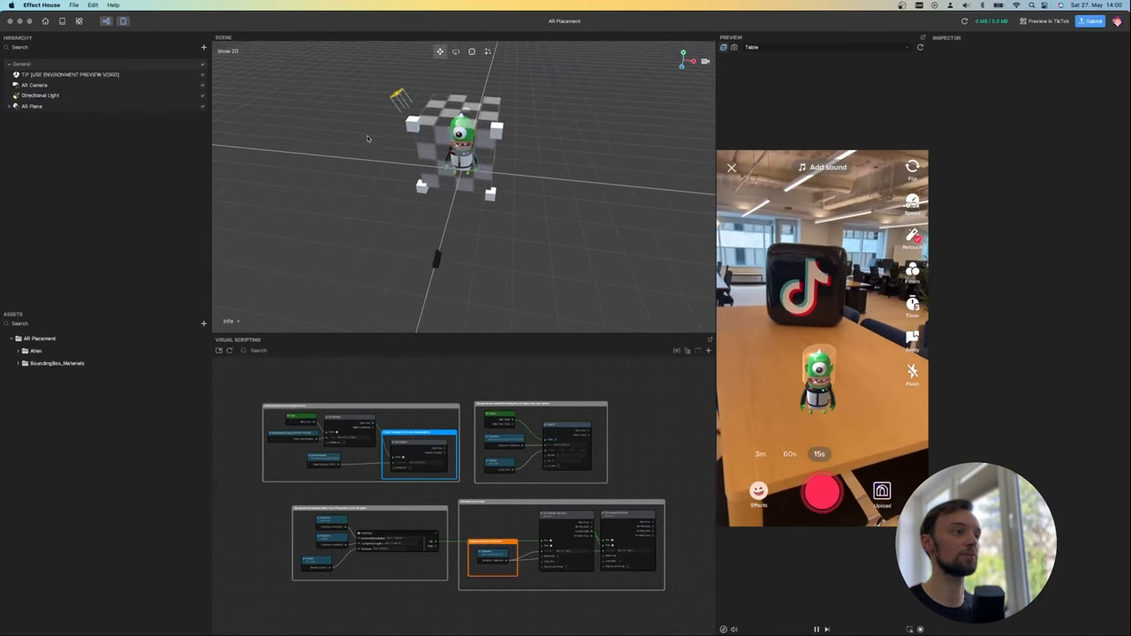
{"action": "left_click", "coordinate": [39, 94]}
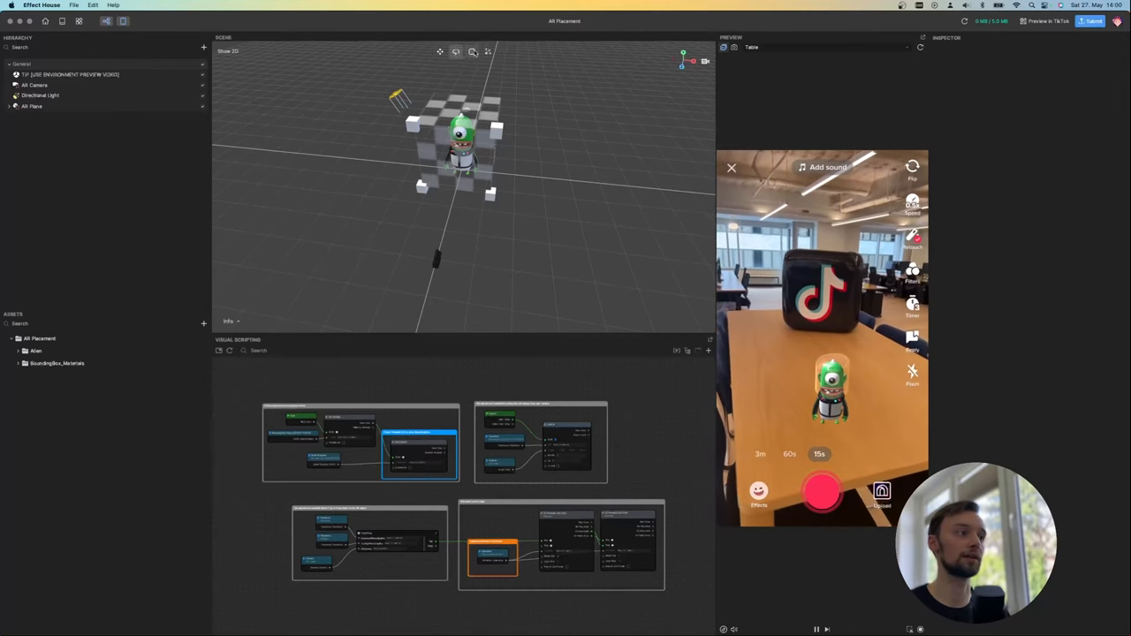
{"action": "left_click", "coordinate": [41, 94]}
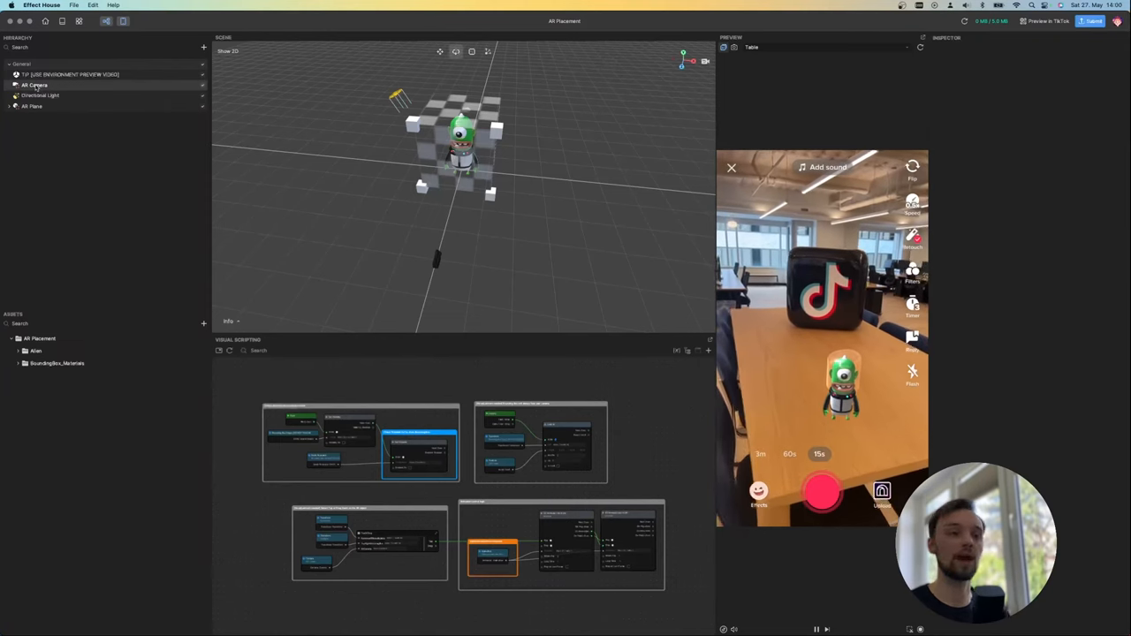
Inspect AR Camera, Directional Light and AR Plane, expanding the AR Plane
{"action": "left_click", "coordinate": [34, 85]}
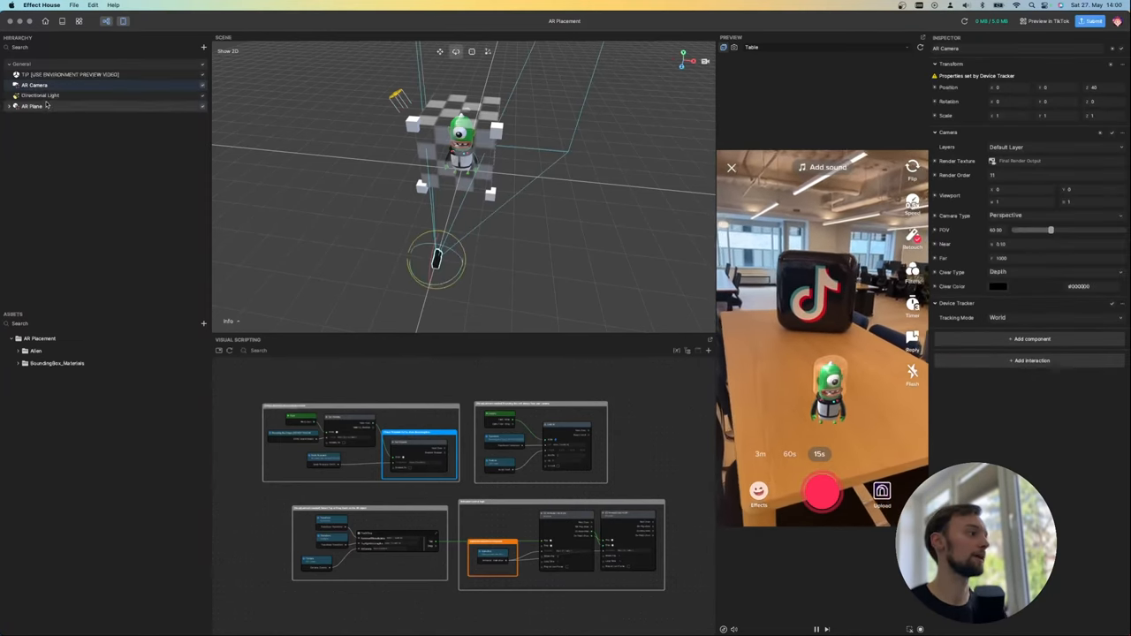
{"action": "left_click", "coordinate": [40, 95]}
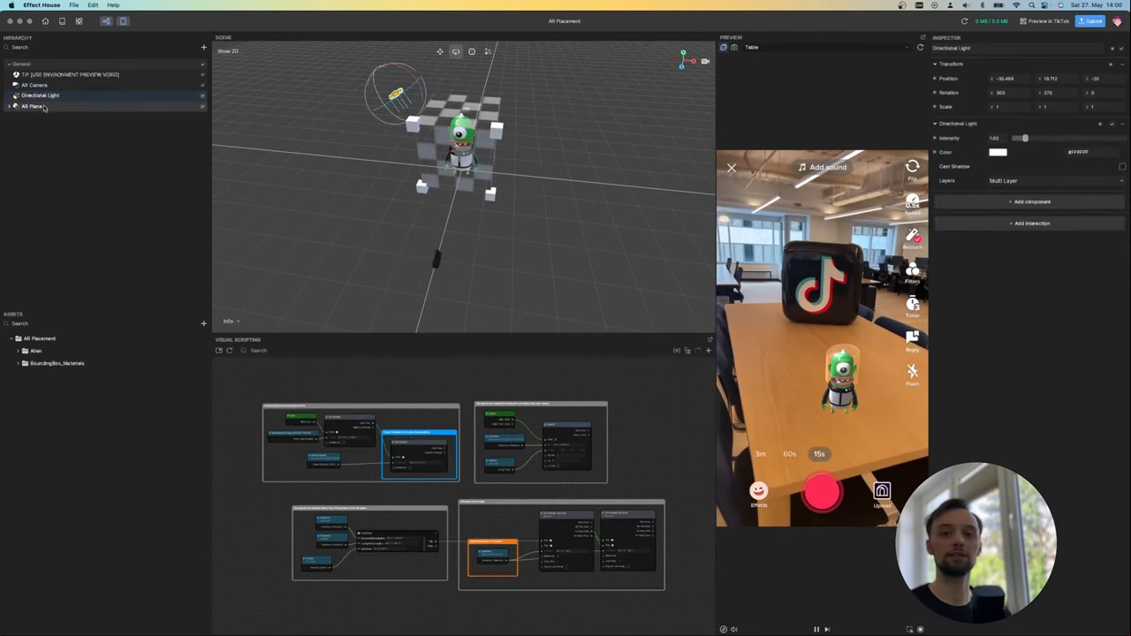
{"action": "left_click", "coordinate": [31, 106]}
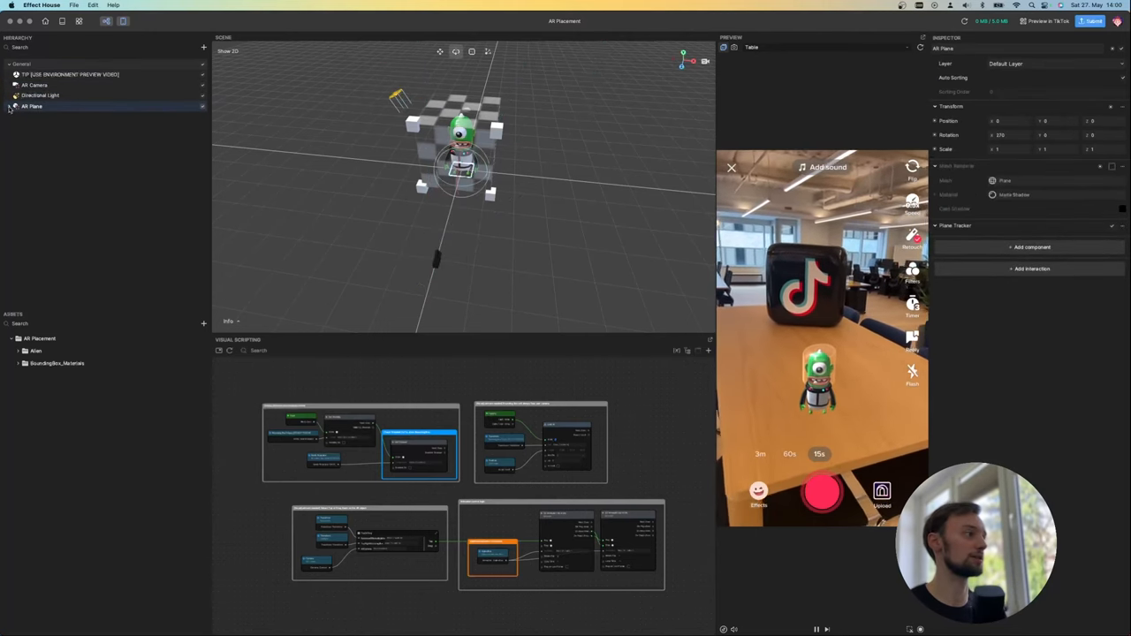
{"action": "left_click", "coordinate": [16, 106]}
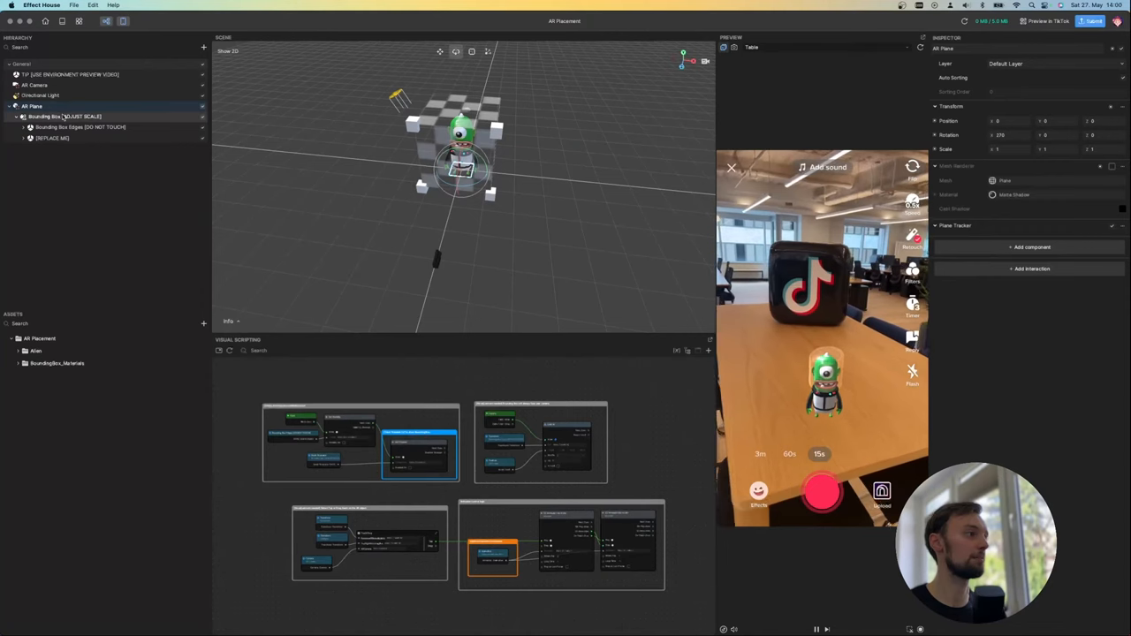
Inspect Bounding Box [ADJUST SCALE] and the [REPLACE ME] placeholder, expanding the placeholder
{"action": "left_click", "coordinate": [64, 116]}
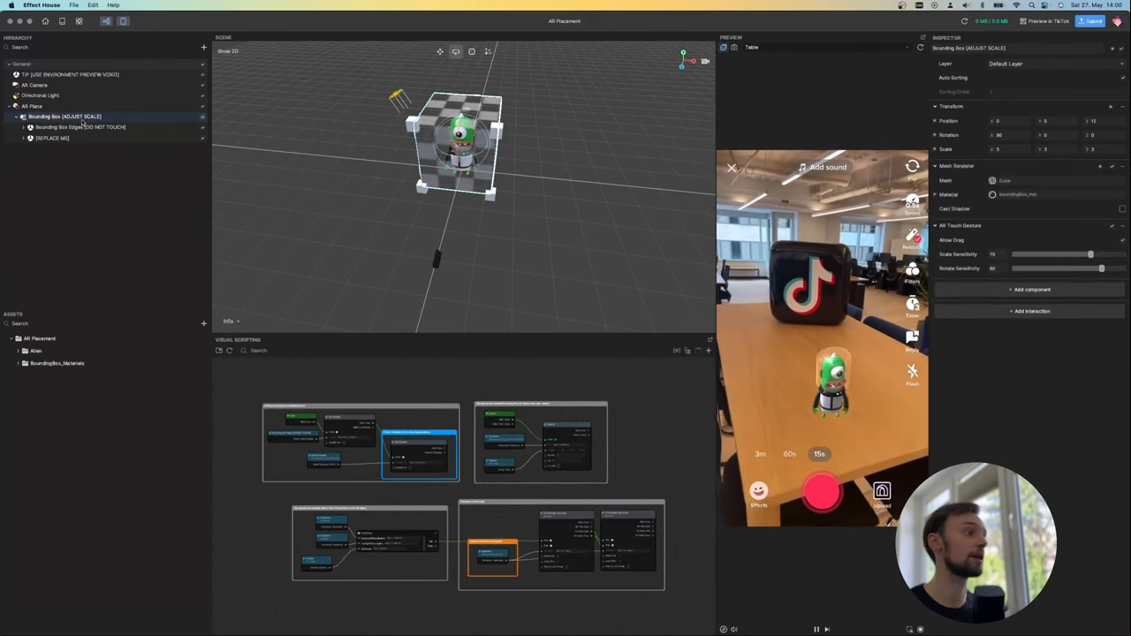
{"action": "left_click", "coordinate": [79, 126]}
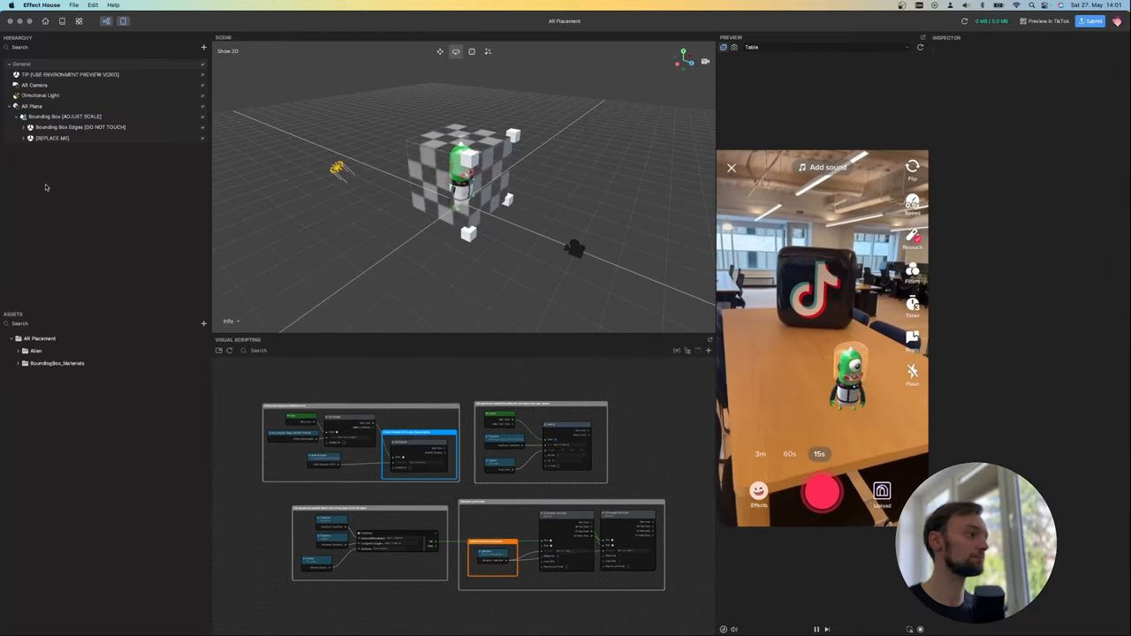
{"action": "left_click", "coordinate": [52, 138]}
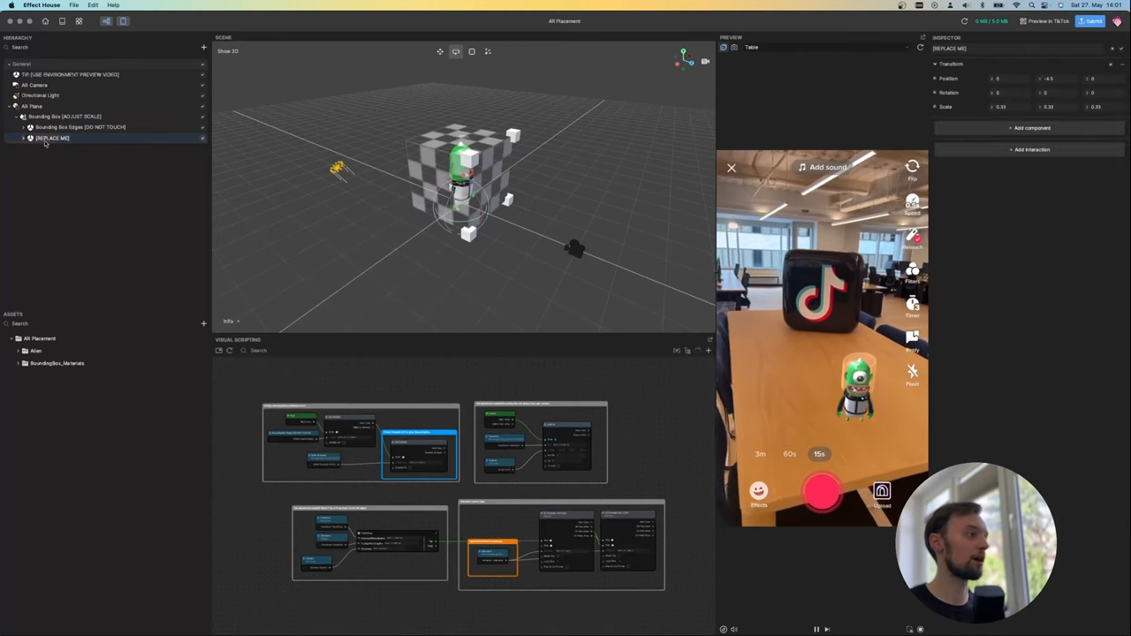
{"action": "left_click", "coordinate": [23, 137]}
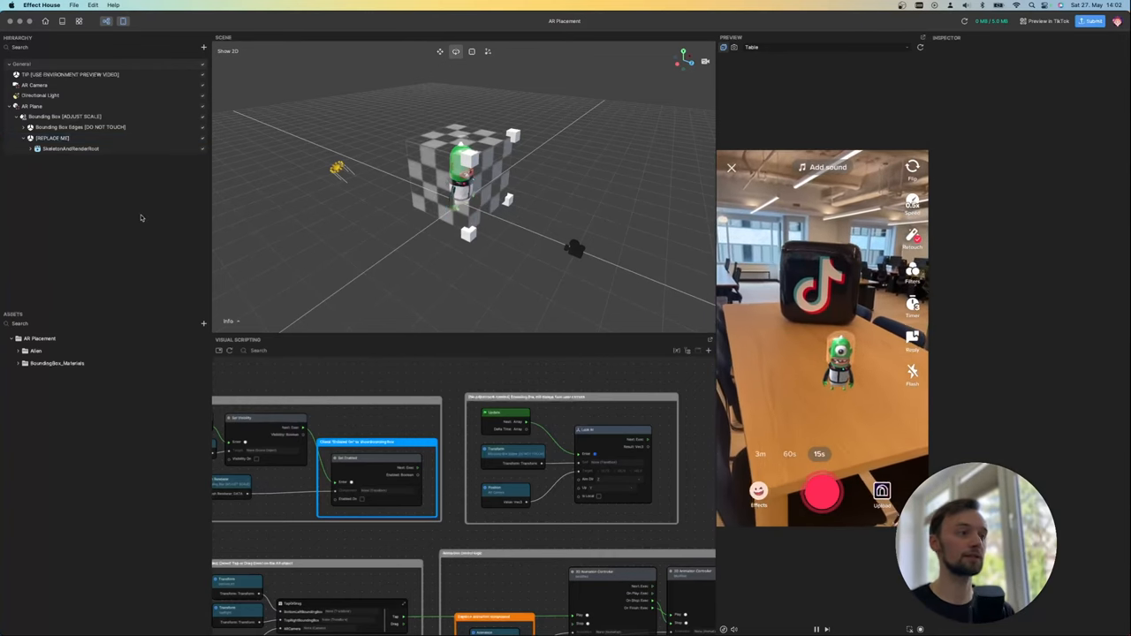
Select an object under the expanded AR Plane in the Hierarchy
{"action": "left_click", "coordinate": [65, 115]}
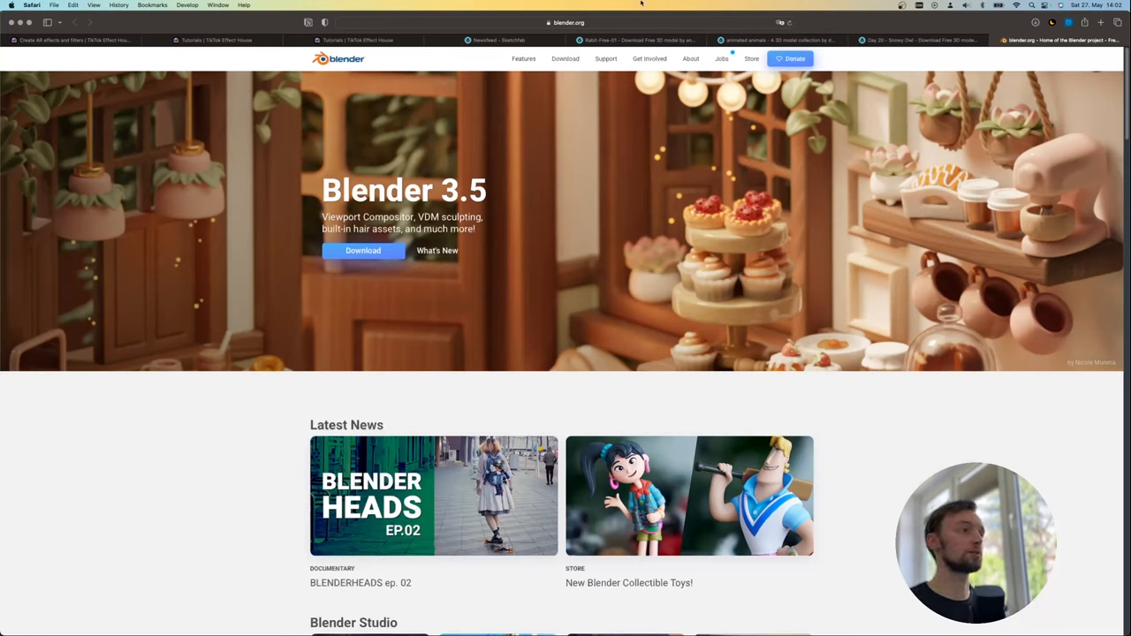
Switch to the Sketchfab newsfeed in the browser
{"action": "left_click", "coordinate": [497, 39]}
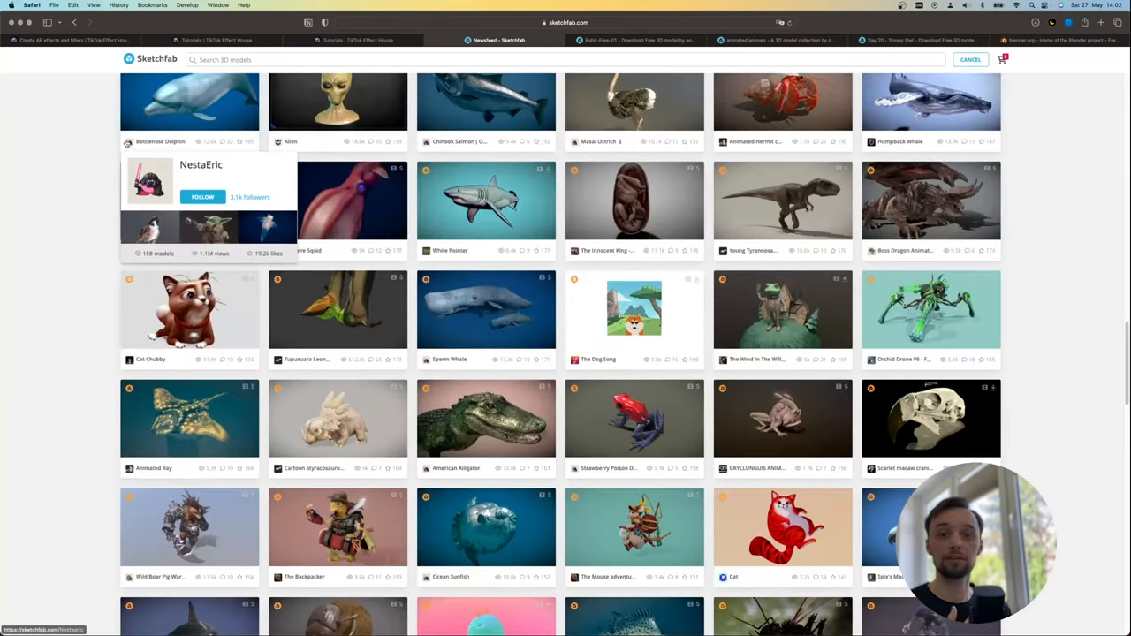
Filter the Sketchfab animal models feed to downloadable models only
{"action": "scroll", "scroll_direction": "down", "scroll_amount": 3}
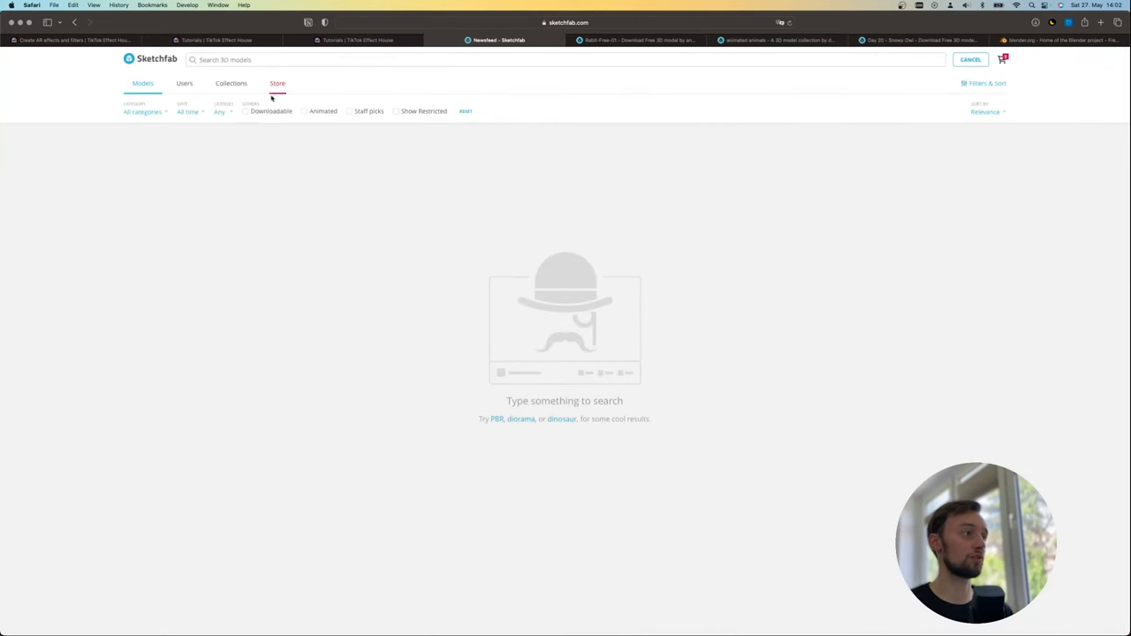
{"action": "left_click", "coordinate": [245, 111]}
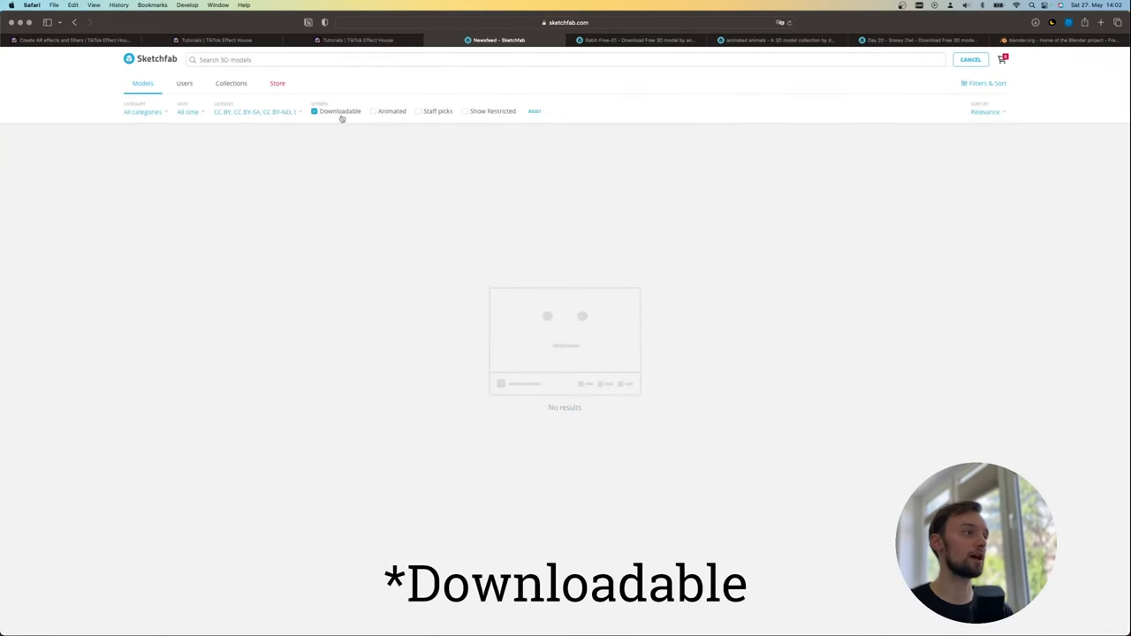
{"action": "left_click", "coordinate": [370, 112]}
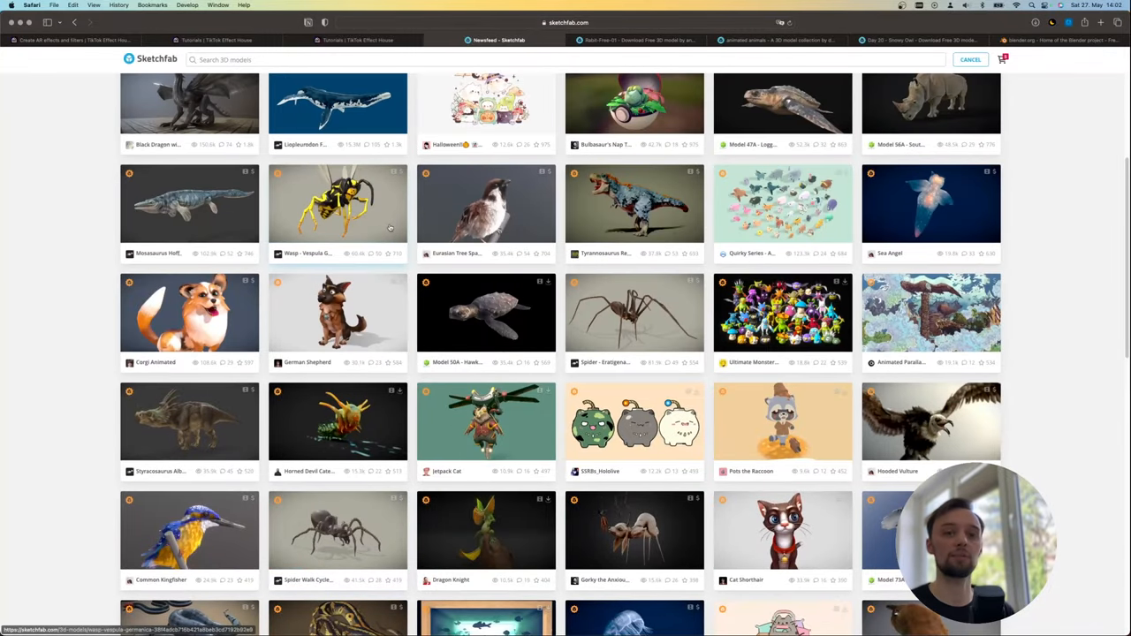
{"action": "mouse_move", "coordinate": [605, 289]}
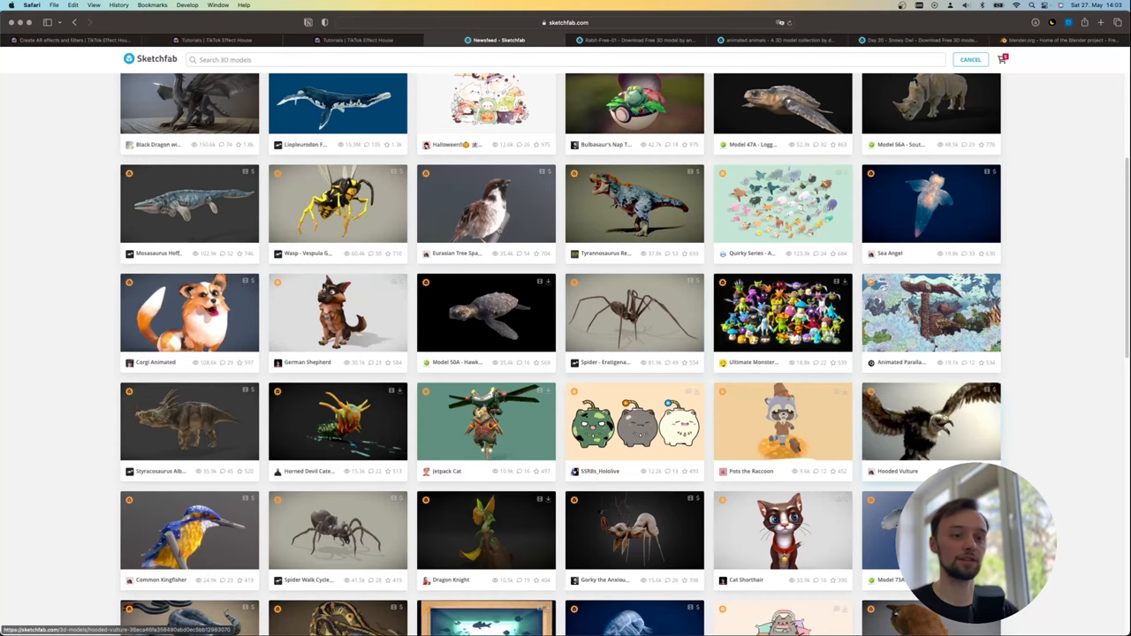
Scroll down the results to find the Rabit-Free-01 rabbit model
{"action": "scroll", "scroll_direction": "down", "scroll_amount": 3}
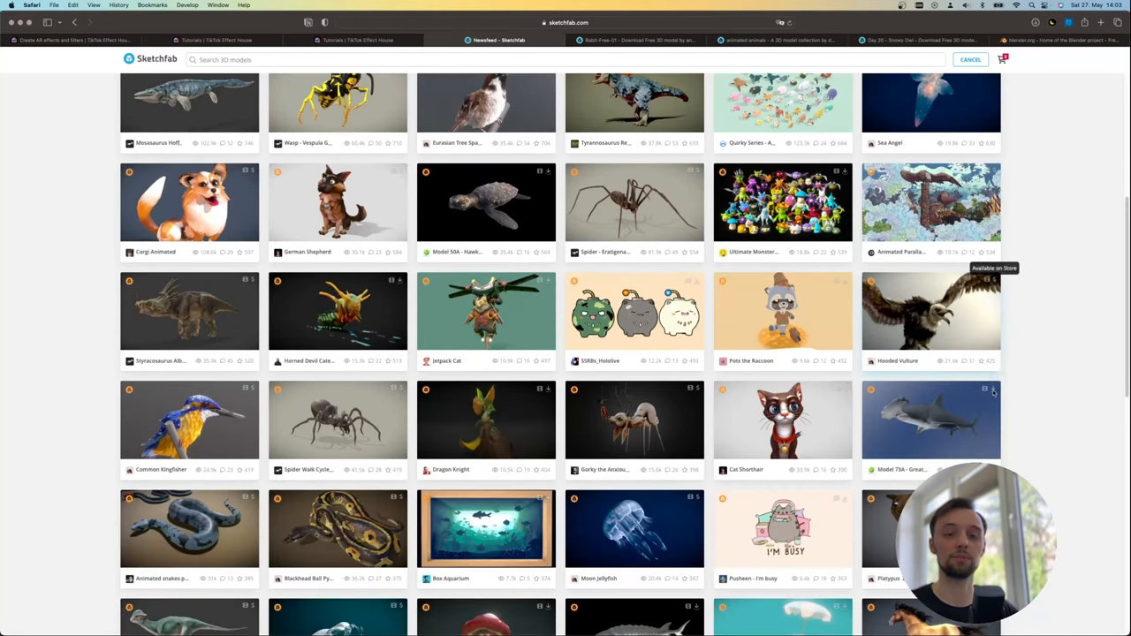
{"action": "scroll", "scroll_direction": "down", "scroll_amount": 3}
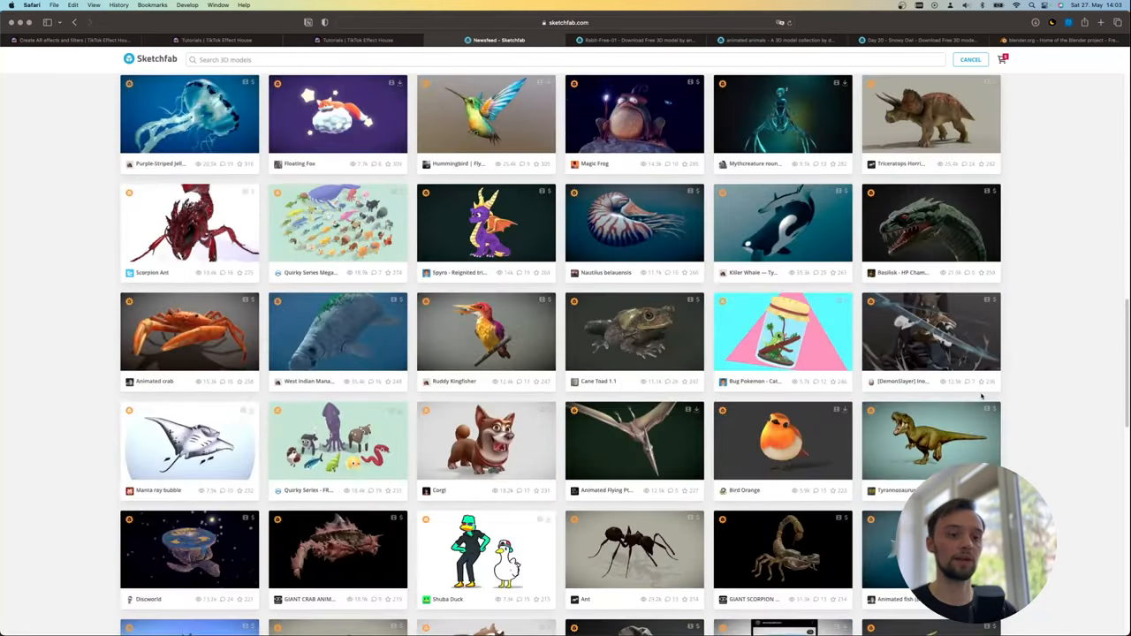
{"action": "scroll", "scroll_direction": "down", "scroll_amount": 3}
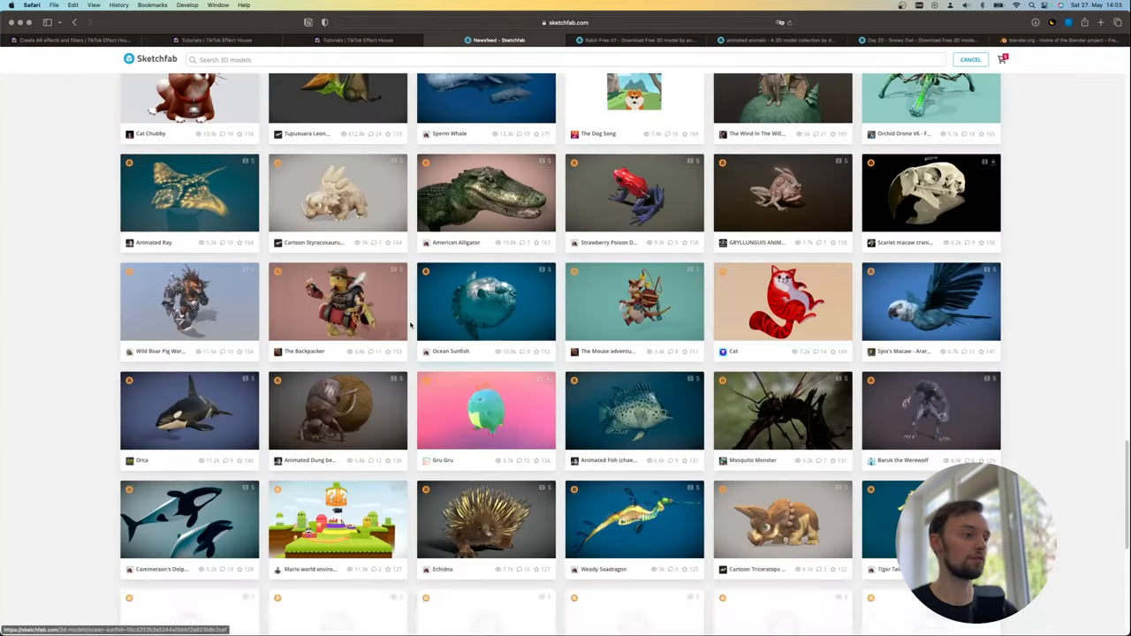
{"action": "scroll", "scroll_direction": "down", "scroll_amount": 3}
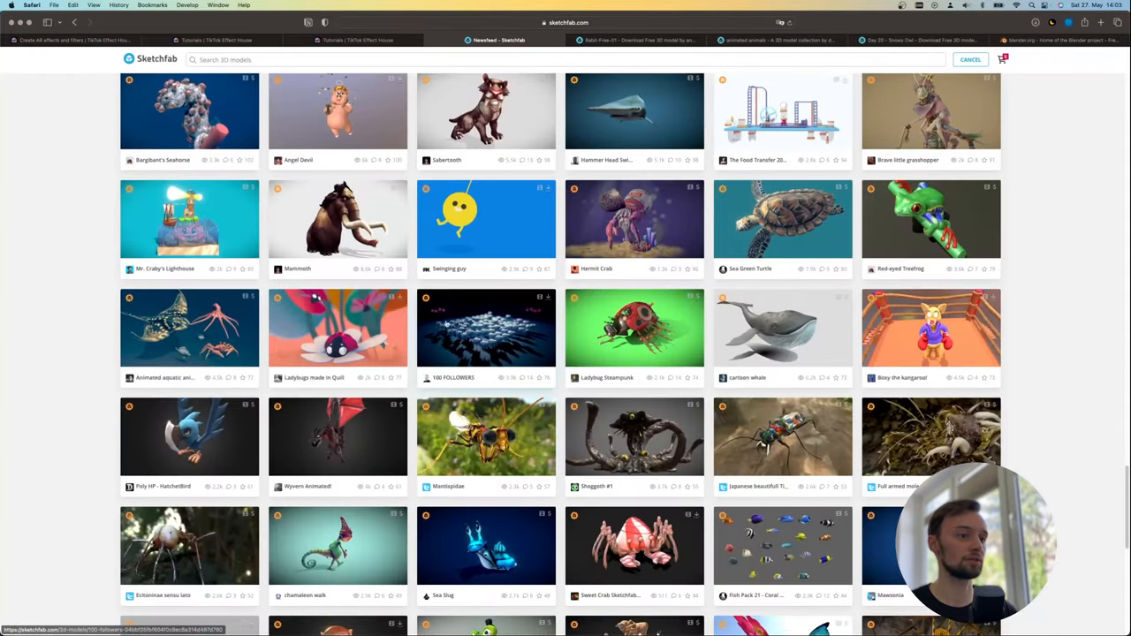
{"action": "scroll", "scroll_direction": "down", "scroll_amount": 3}
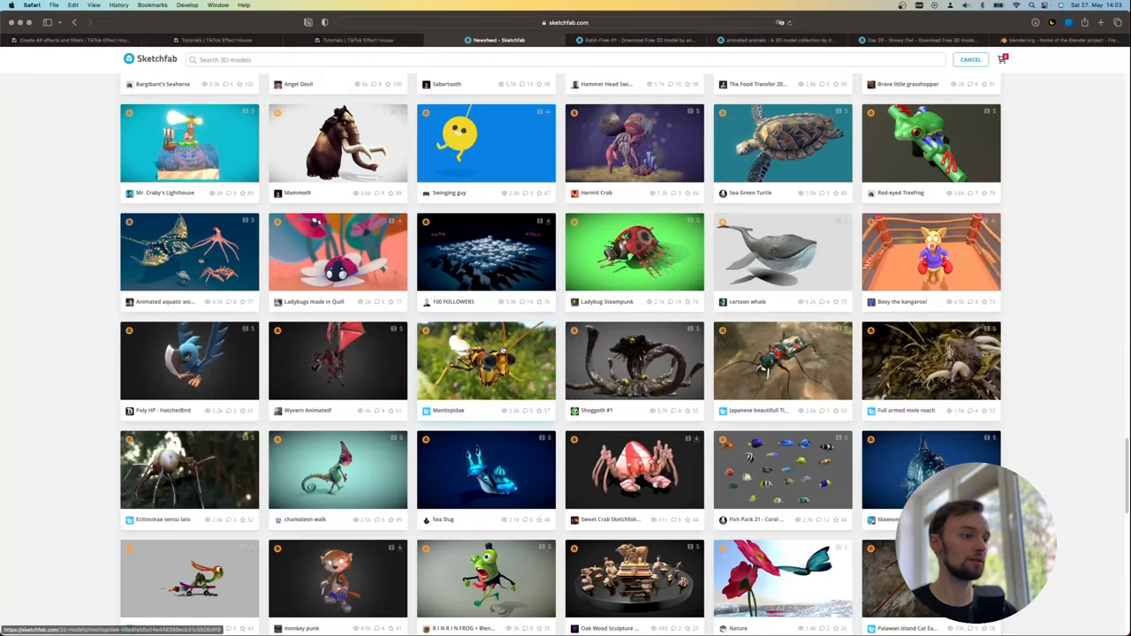
{"action": "scroll", "scroll_direction": "down", "scroll_amount": 3}
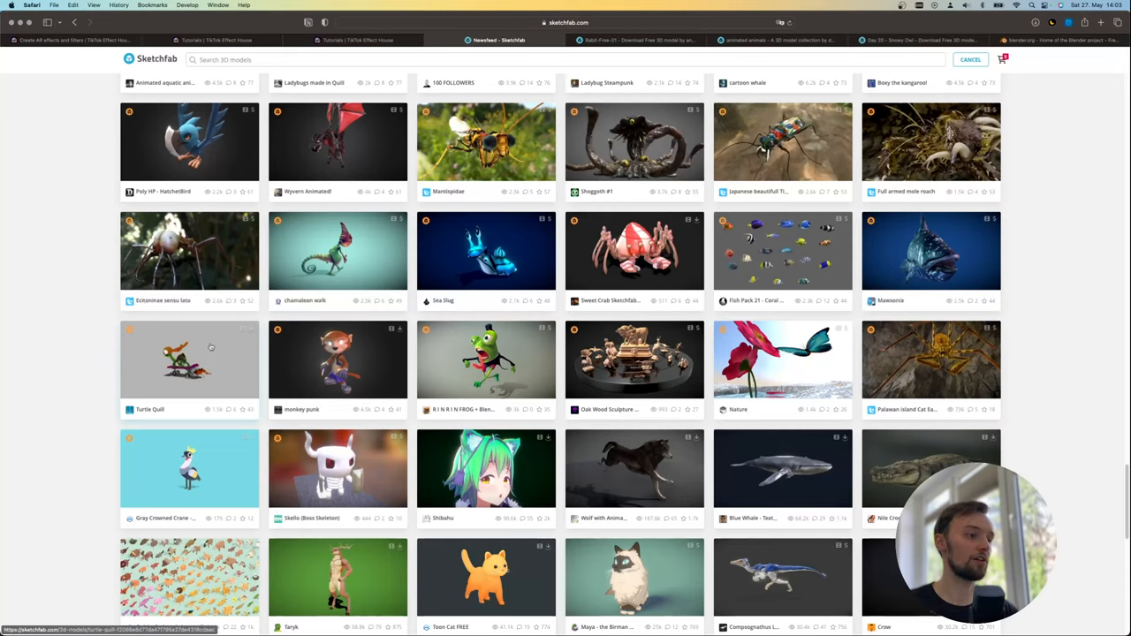
{"action": "scroll", "scroll_direction": "down", "scroll_amount": 3}
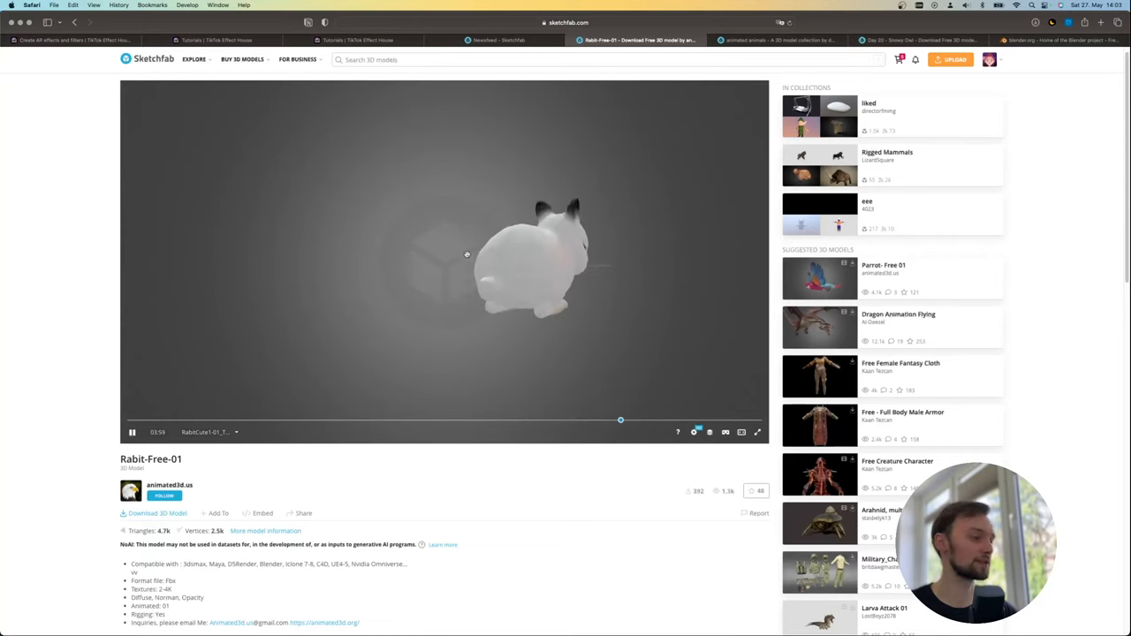
{"action": "scroll", "scroll_direction": "down", "scroll_amount": 3}
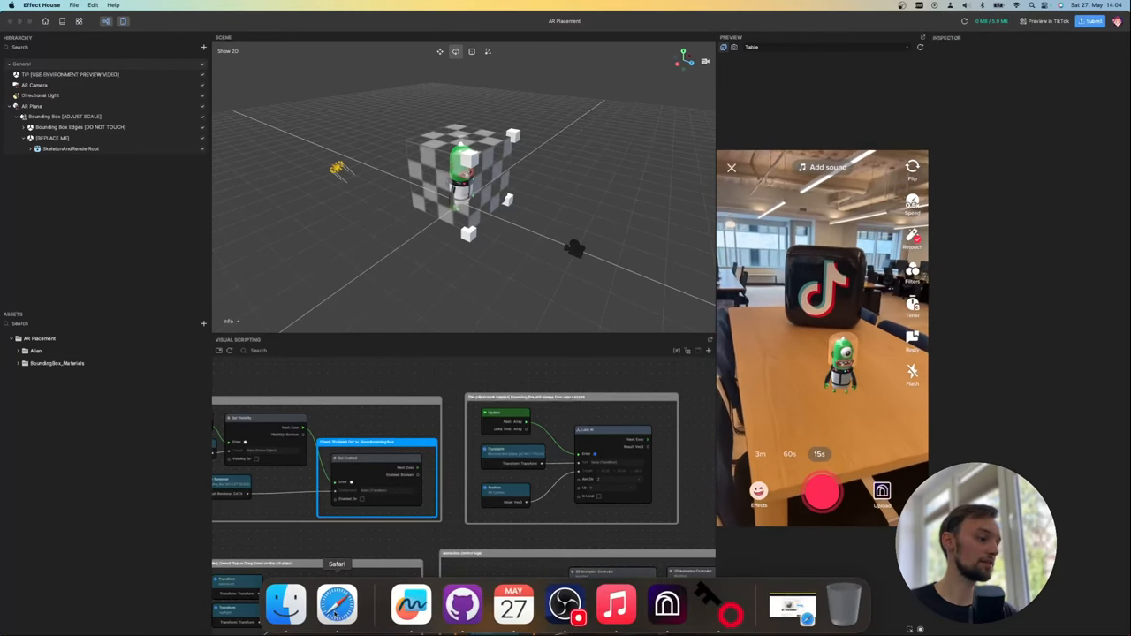
{"action": "left_click", "coordinate": [338, 604]}
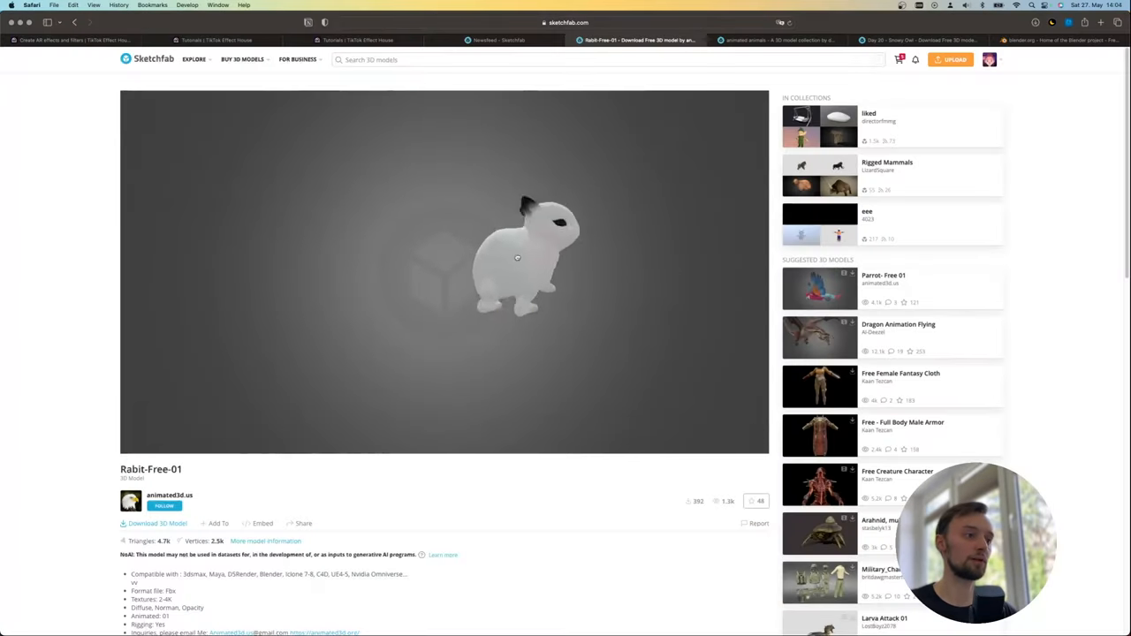
Review the rabbit model's download formats, then close the download popup
{"action": "left_click", "coordinate": [157, 523]}
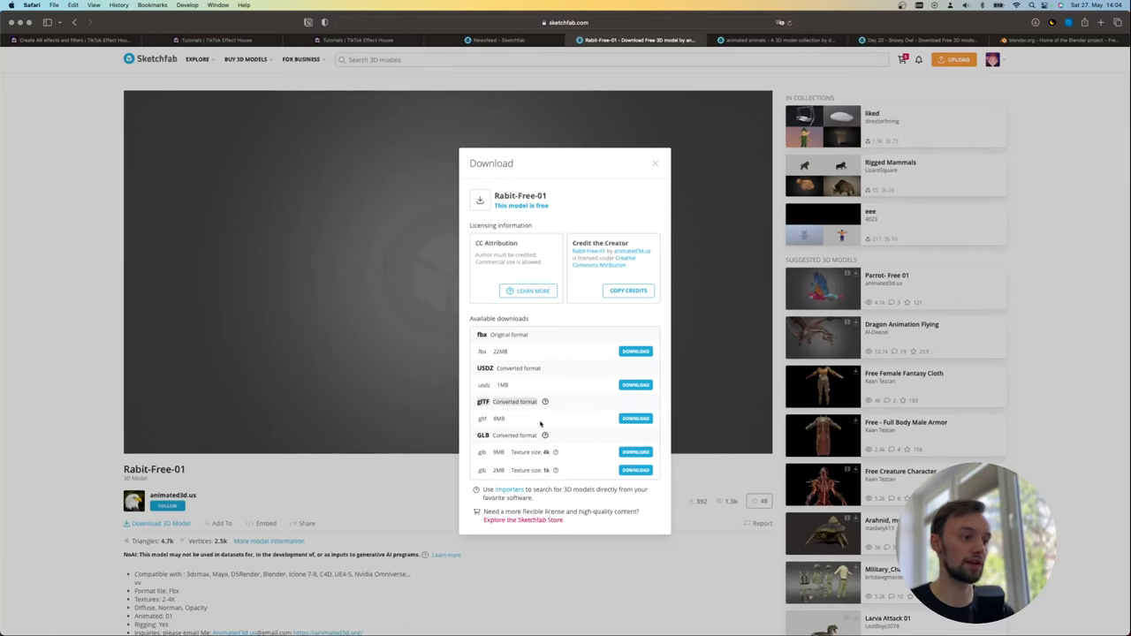
{"action": "mouse_move", "coordinate": [515, 383]}
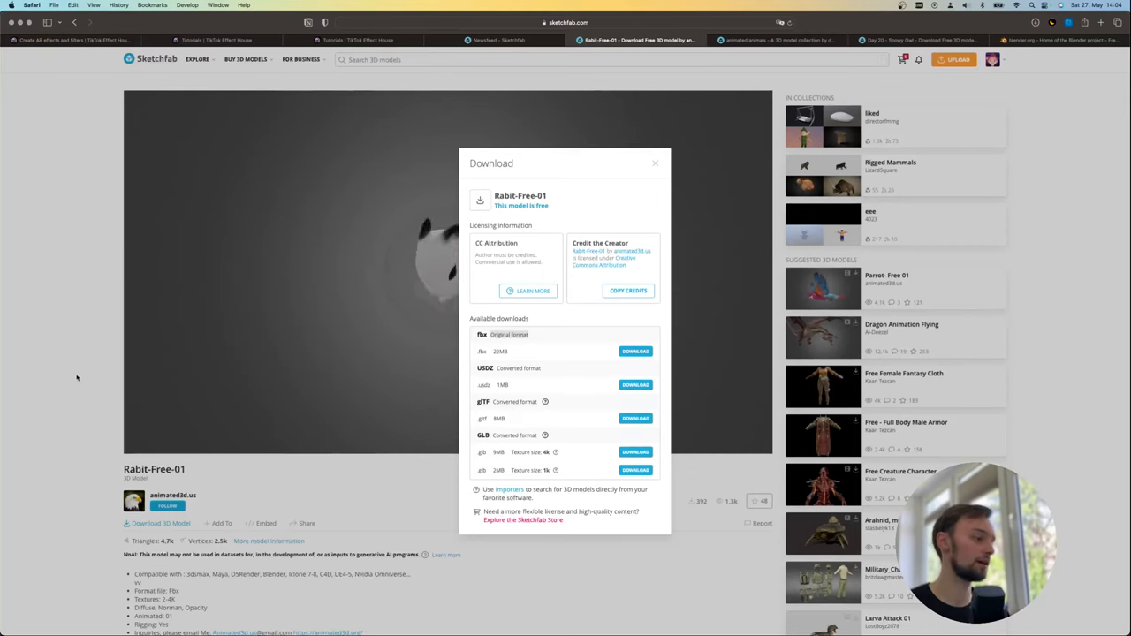
{"action": "left_click", "coordinate": [655, 163]}
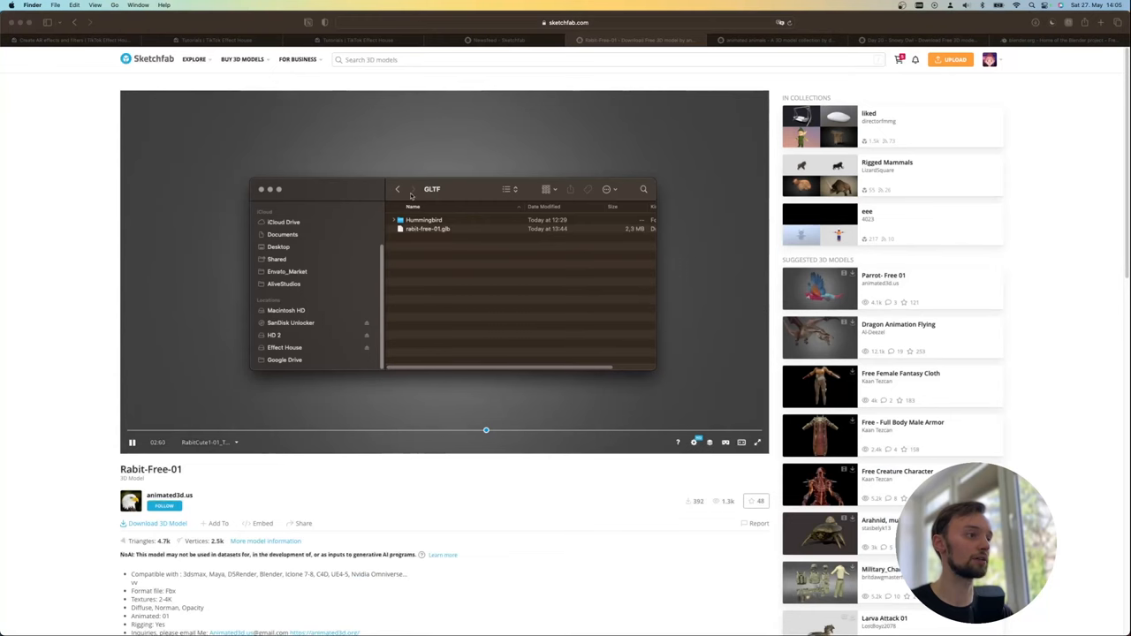
Close the Finder window and return to the AR Placement project in Effect House
{"action": "left_click", "coordinate": [428, 229]}
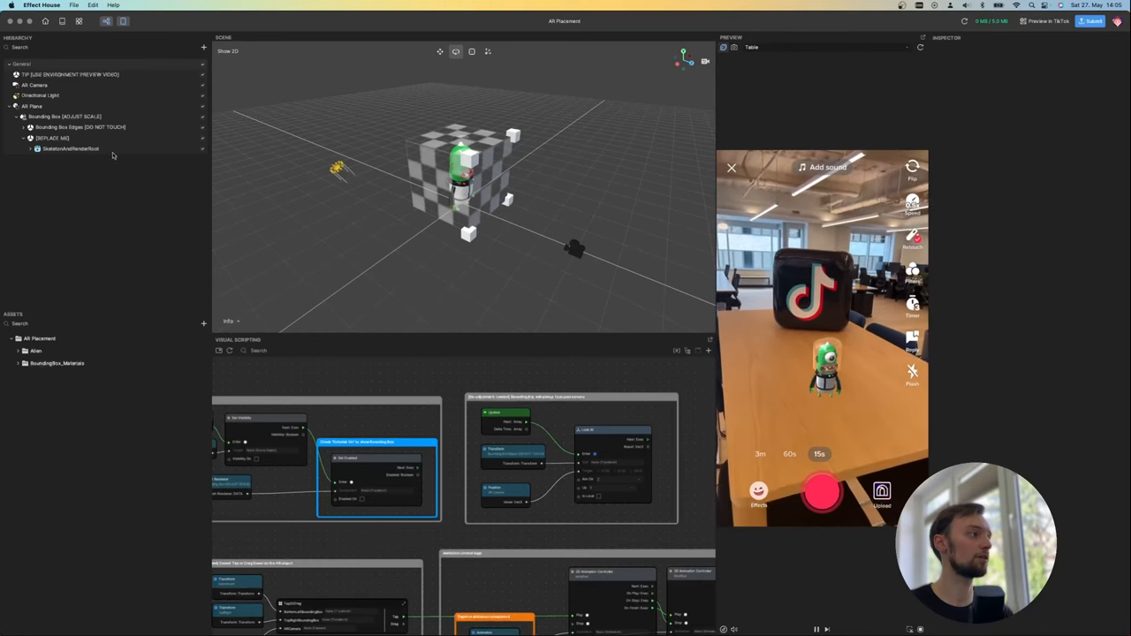
{"action": "left_click", "coordinate": [71, 148]}
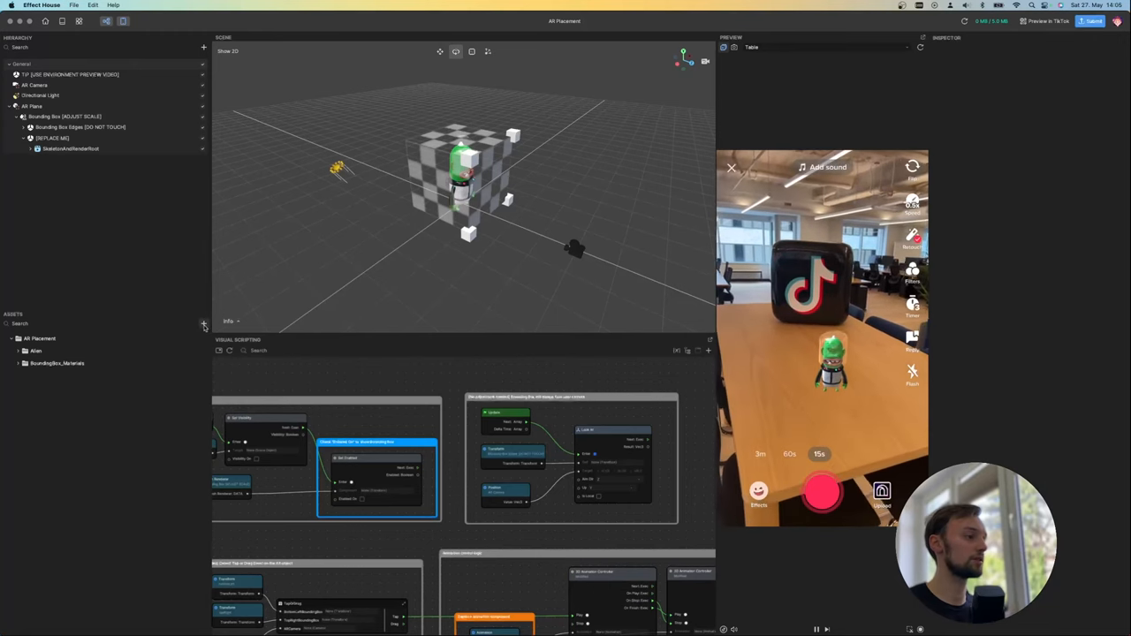
Import rabit-free-01.glb from the GLTF folder into the project Assets
{"action": "left_click", "coordinate": [204, 323]}
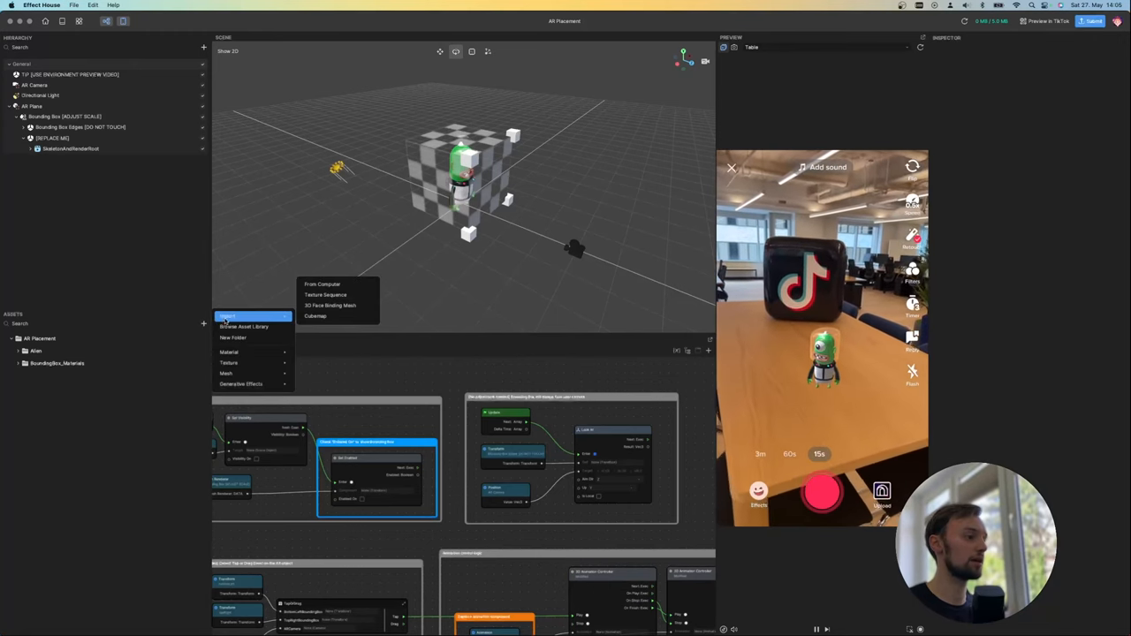
{"action": "left_click", "coordinate": [322, 284]}
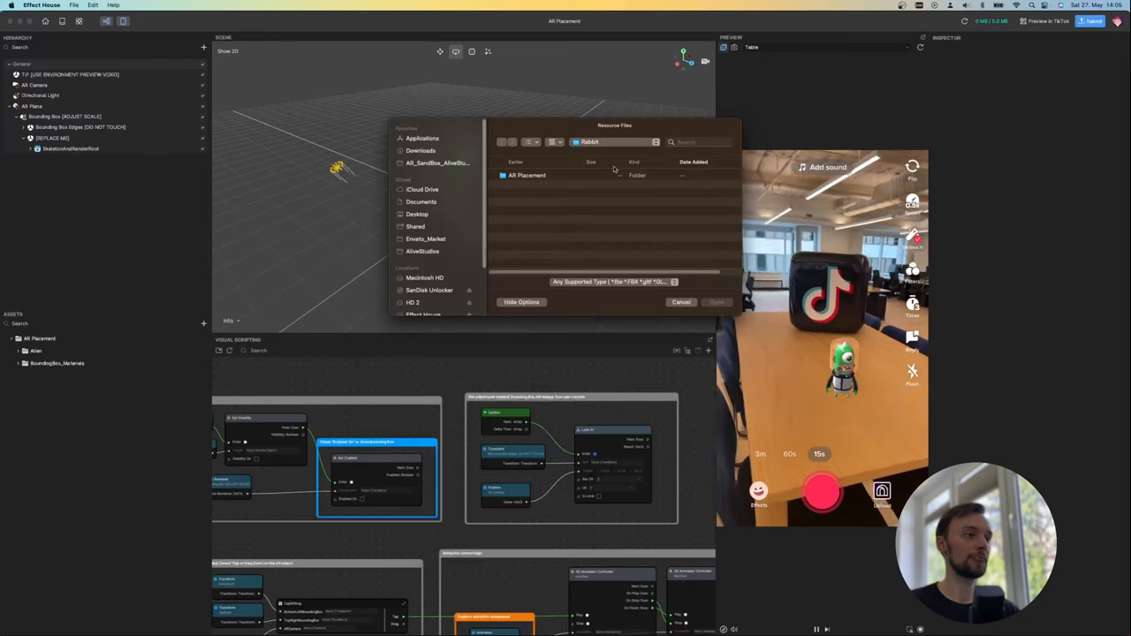
{"action": "scroll", "scroll_direction": "down", "scroll_amount": 3}
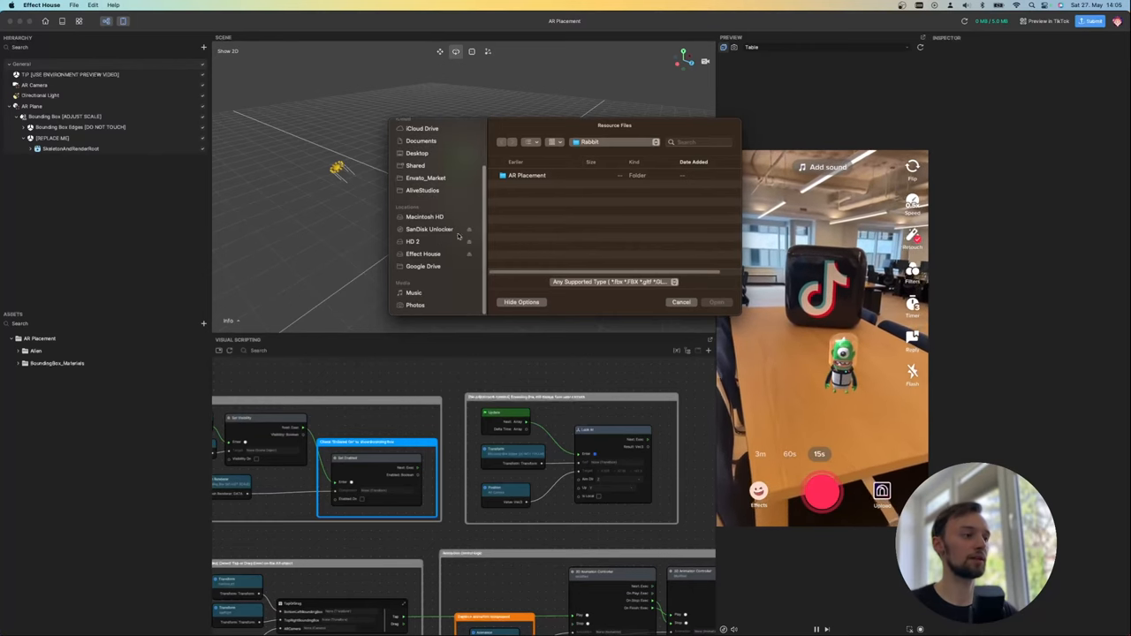
{"action": "left_click", "coordinate": [413, 241]}
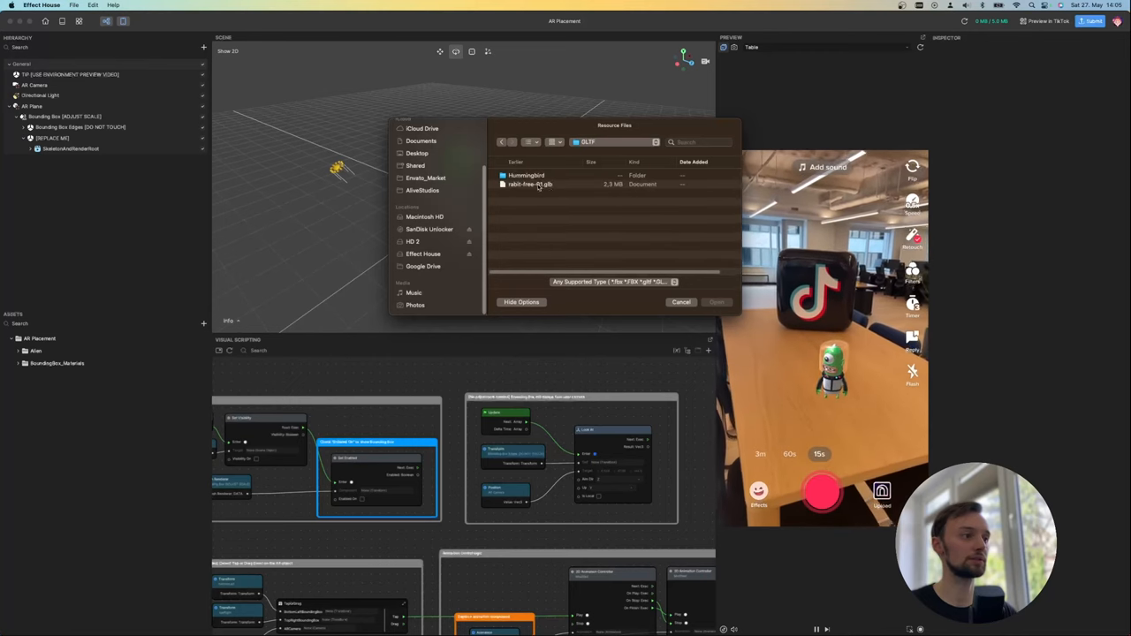
{"action": "left_click", "coordinate": [530, 184]}
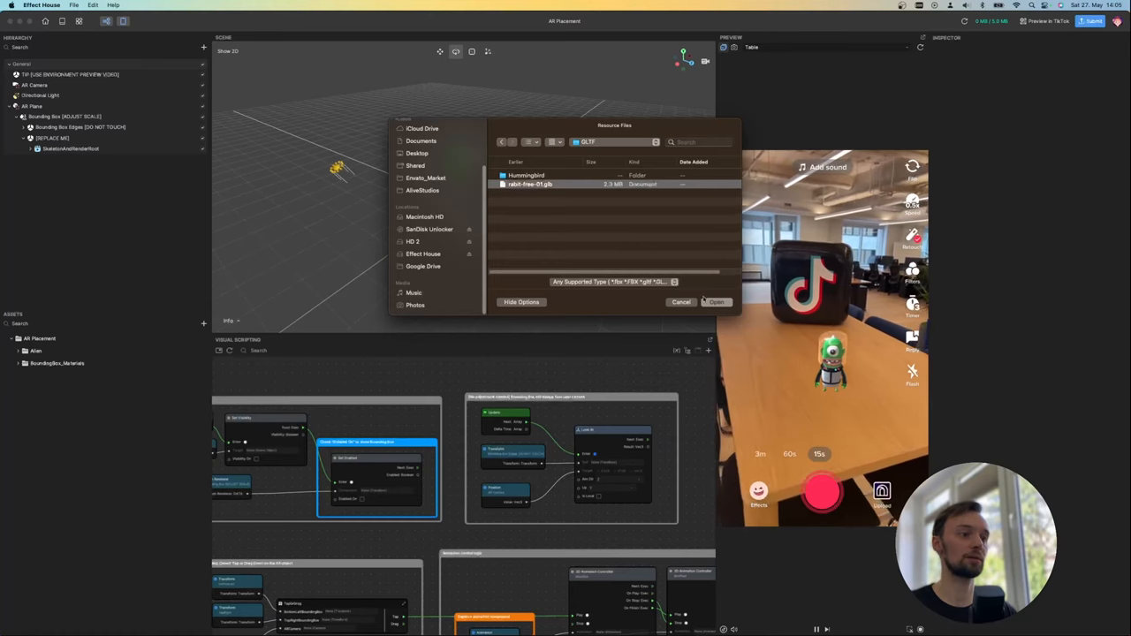
{"action": "left_click", "coordinate": [717, 302]}
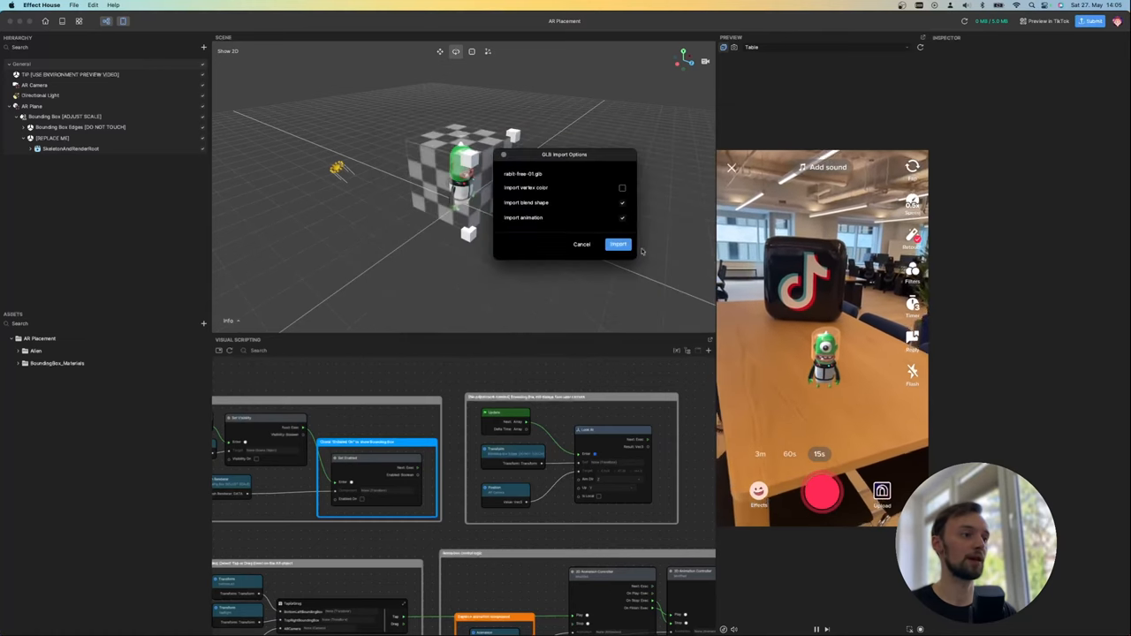
{"action": "left_click", "coordinate": [618, 244]}
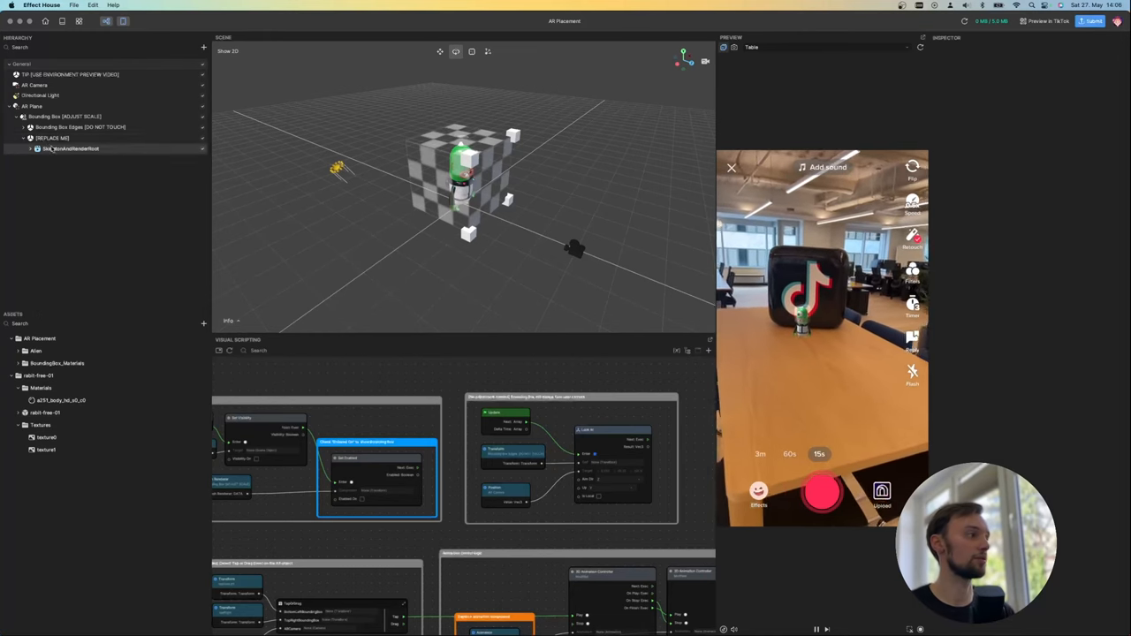
Delete the alien SkeletonAndRenderRoot character and collapse the rabbit's Materials folder
{"action": "left_click", "coordinate": [71, 148]}
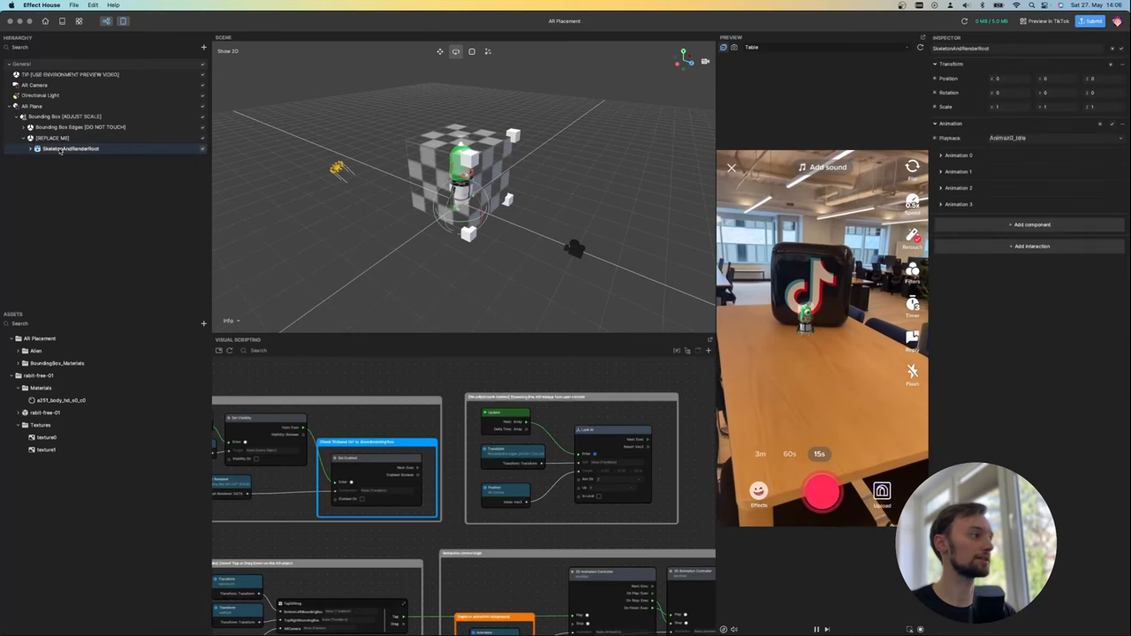
{"action": "right_click", "coordinate": [71, 148]}
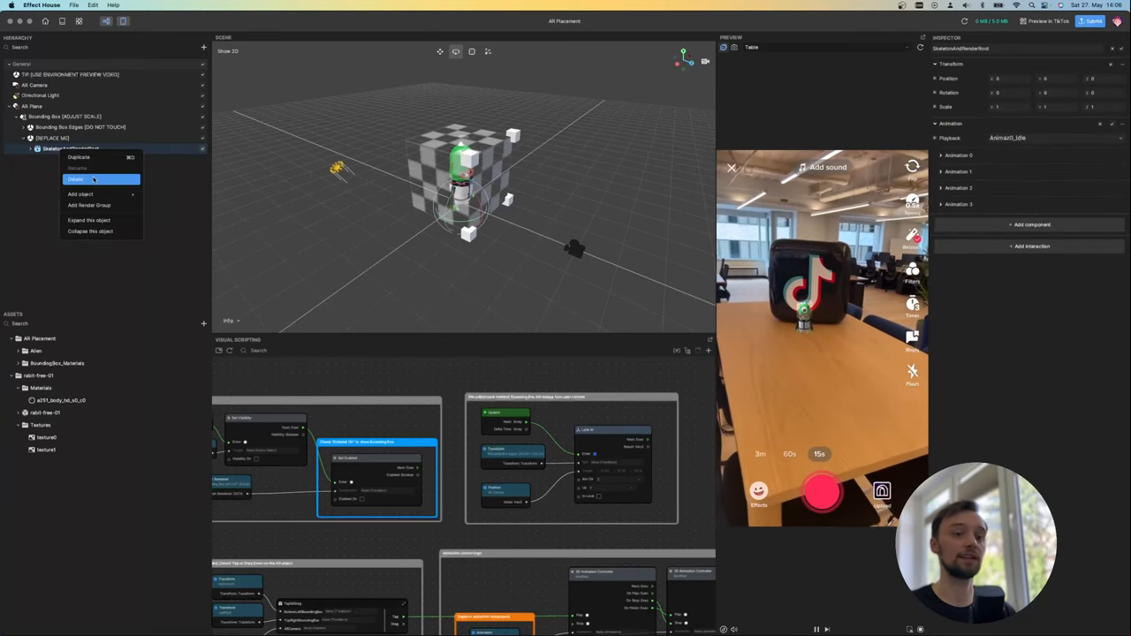
{"action": "left_click", "coordinate": [77, 178]}
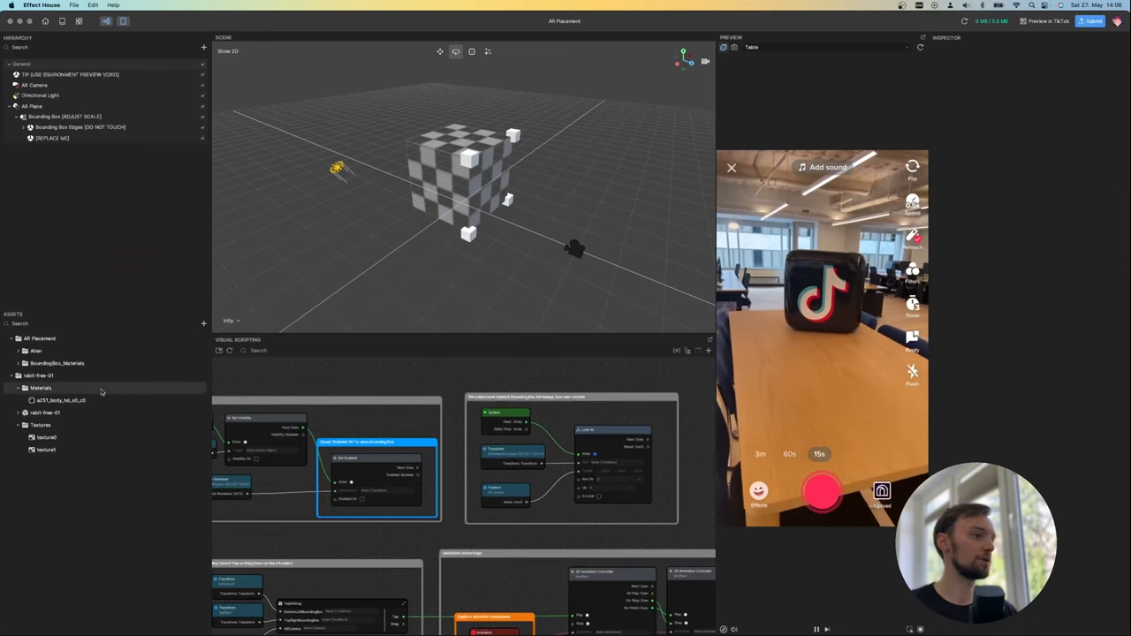
{"action": "left_click", "coordinate": [60, 400]}
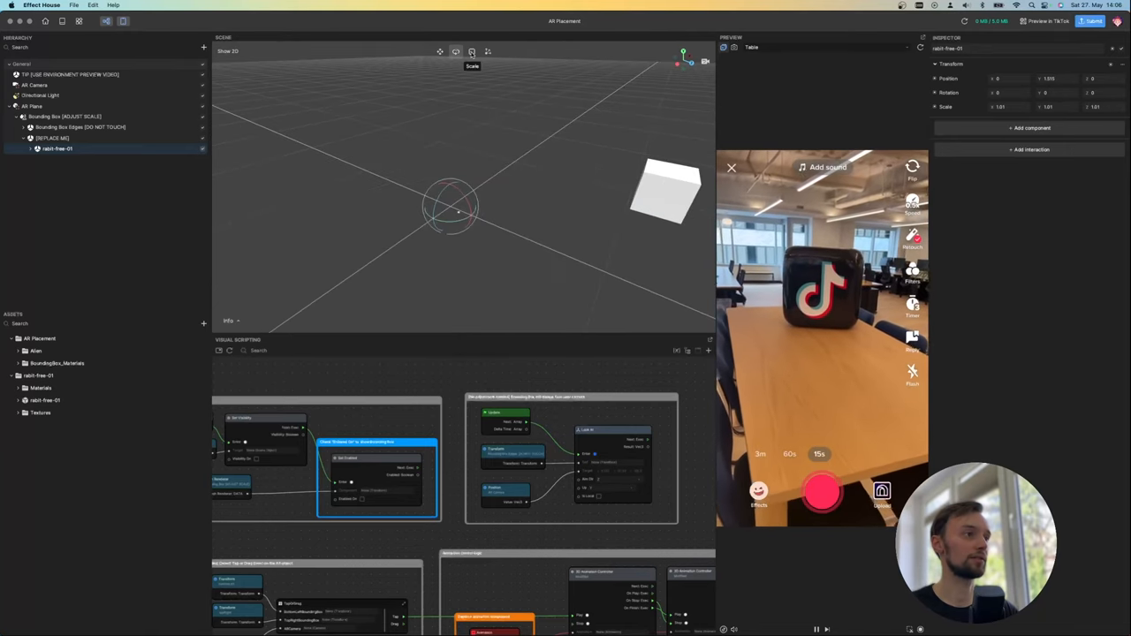
Scale rabit-free-01 up to roughly 49.3 and move it onto the table
{"action": "left_click", "coordinate": [472, 51]}
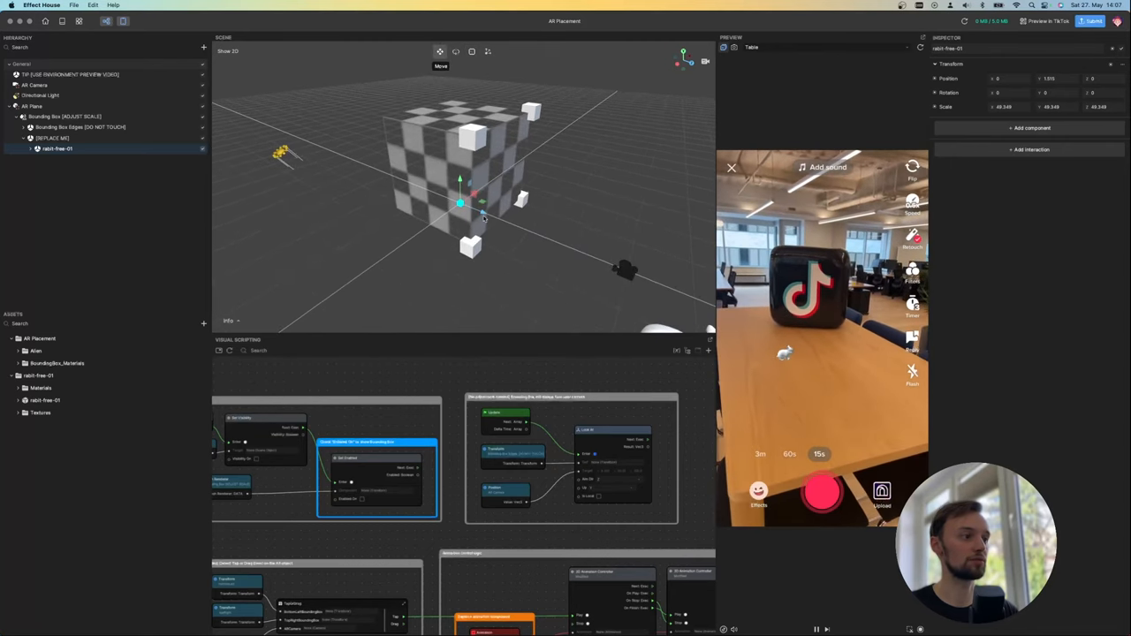
{"action": "left_click_drag", "start_coordinate": [459, 203], "coordinate": [416, 221]}
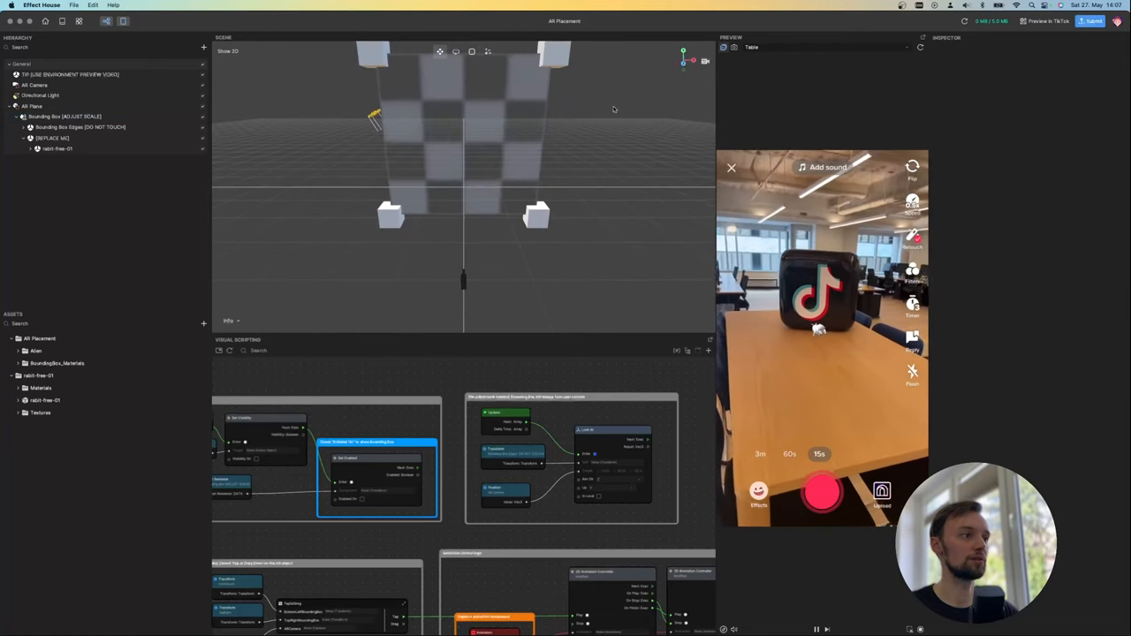
Inspect the bounding box and rabbit asset, then select rabit-free-01 at about 14.4, 1.0, -46.5
{"action": "left_click", "coordinate": [64, 116]}
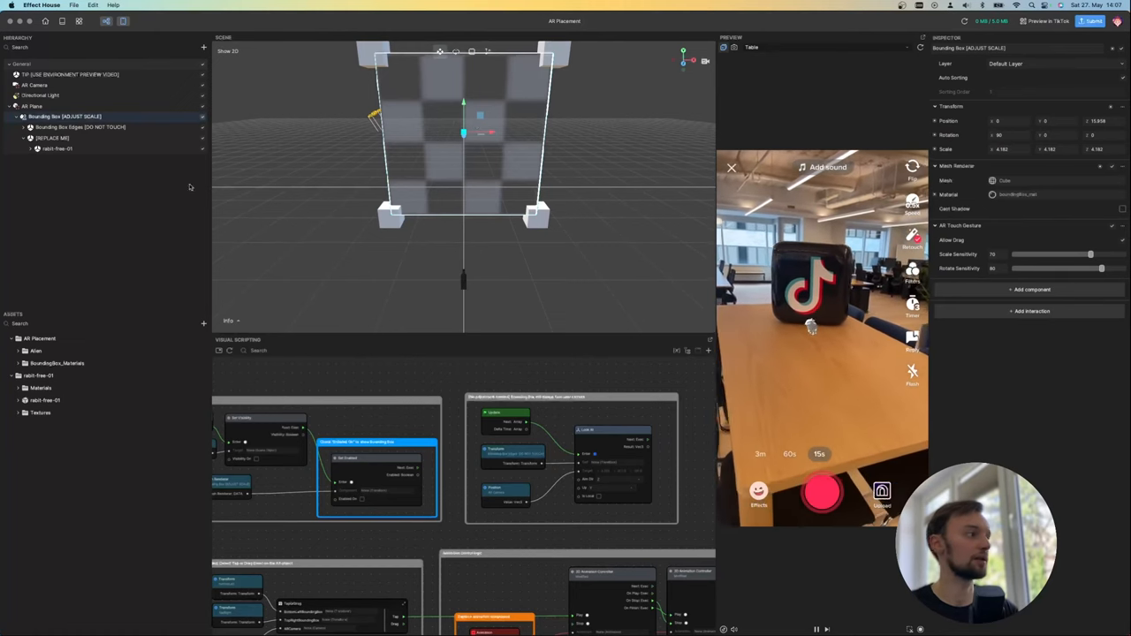
{"action": "left_click", "coordinate": [80, 127]}
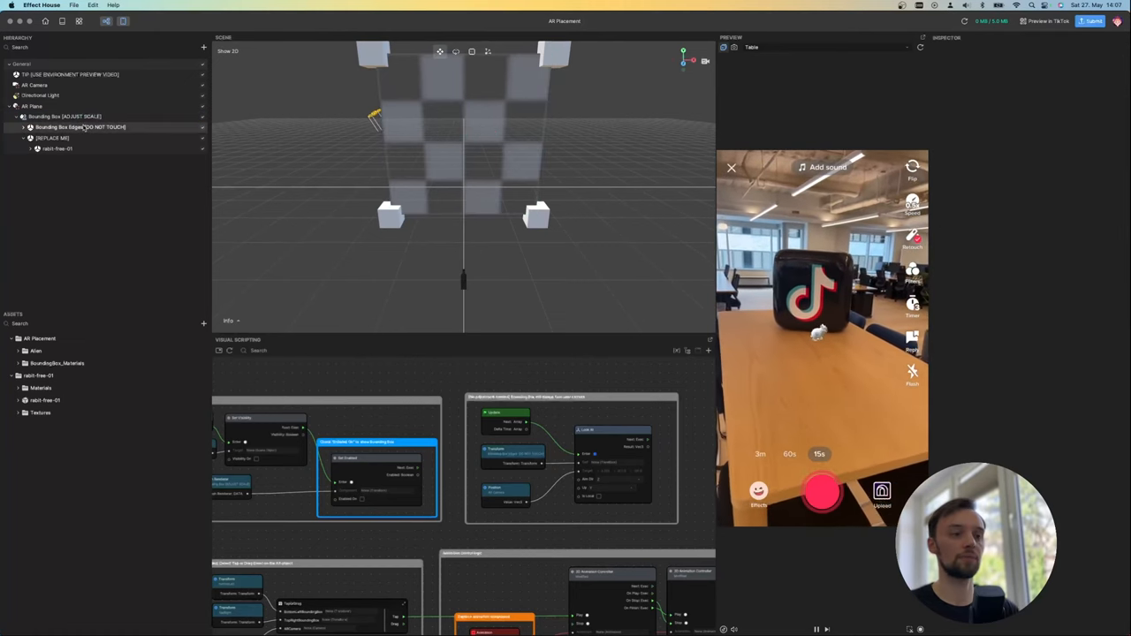
{"action": "left_click", "coordinate": [64, 116]}
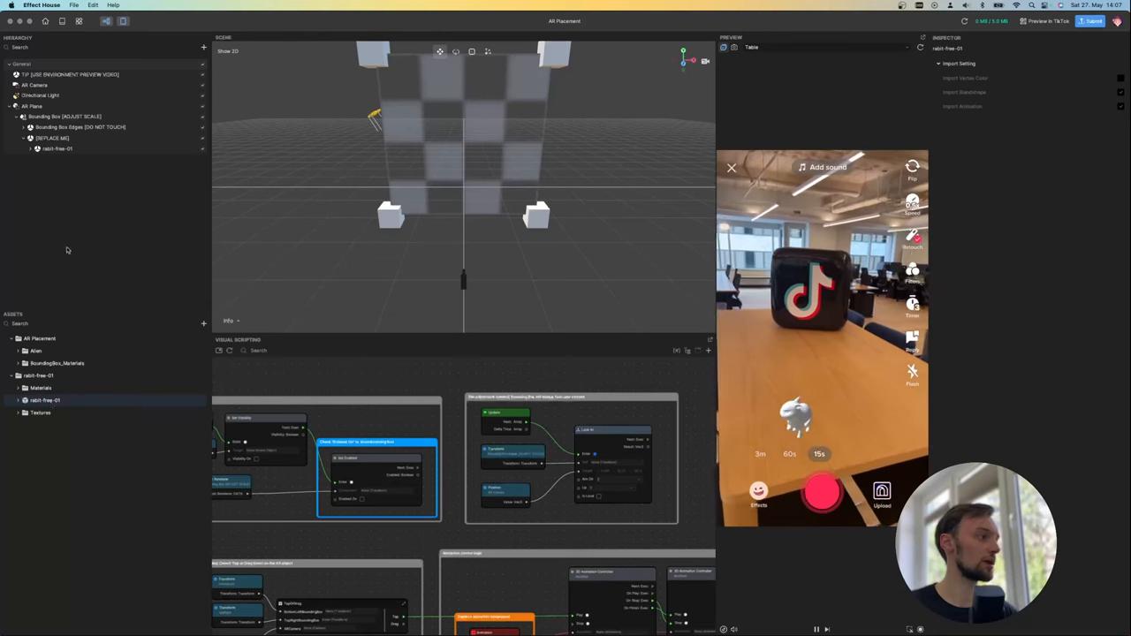
{"action": "left_click", "coordinate": [56, 148]}
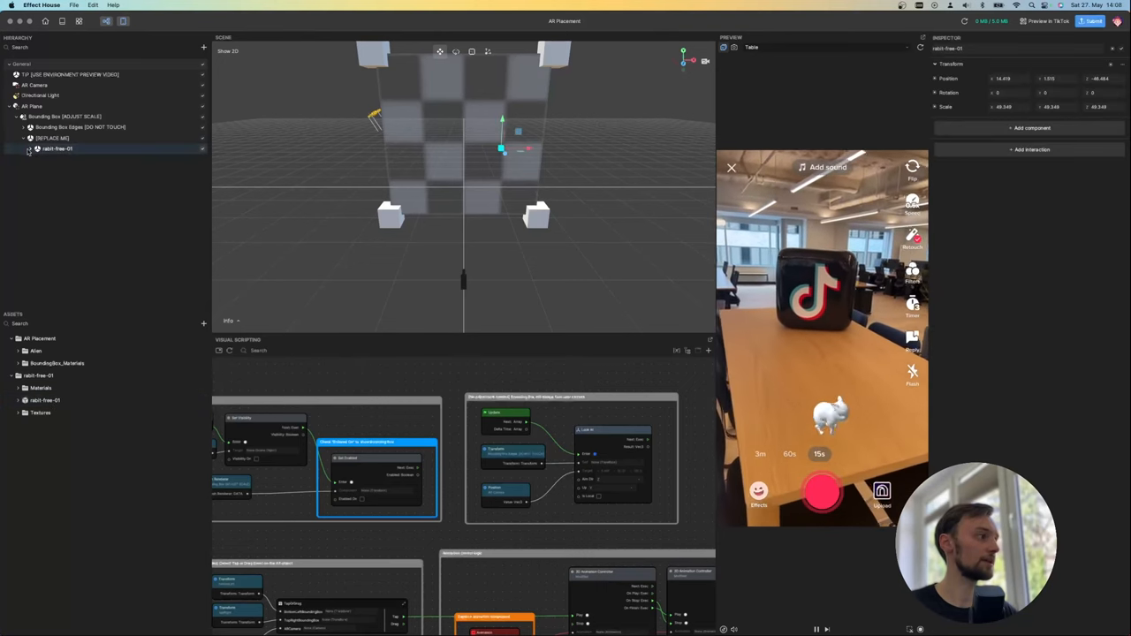
{"action": "right_click", "coordinate": [58, 149]}
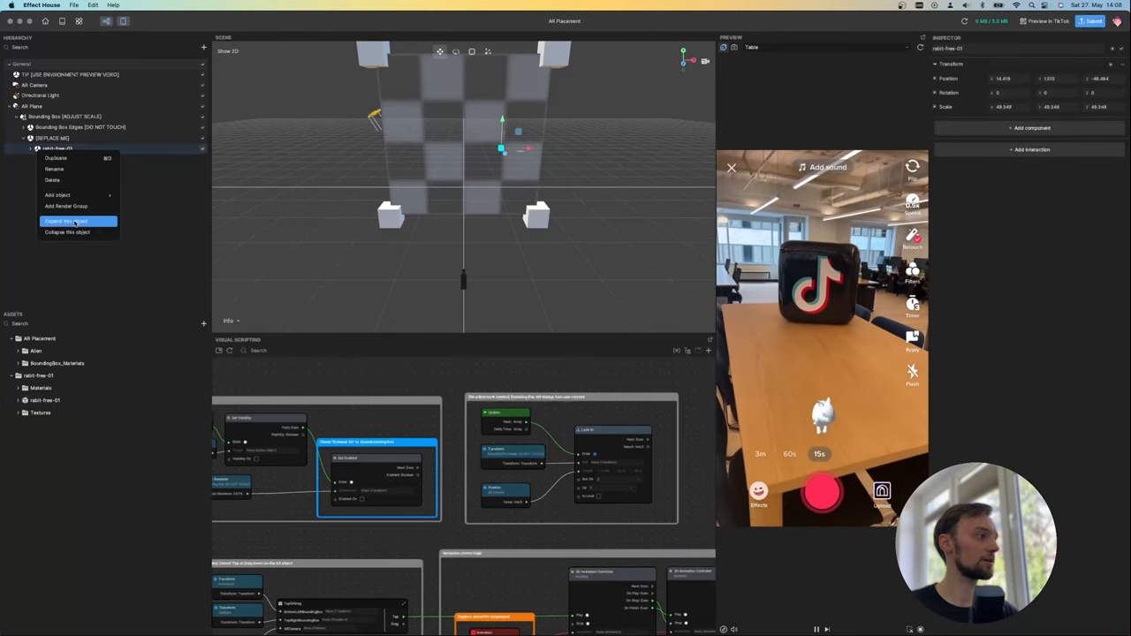
Expand rabit-free-01 and give its Object_7 mesh the rabbit body material
{"action": "left_click", "coordinate": [67, 221]}
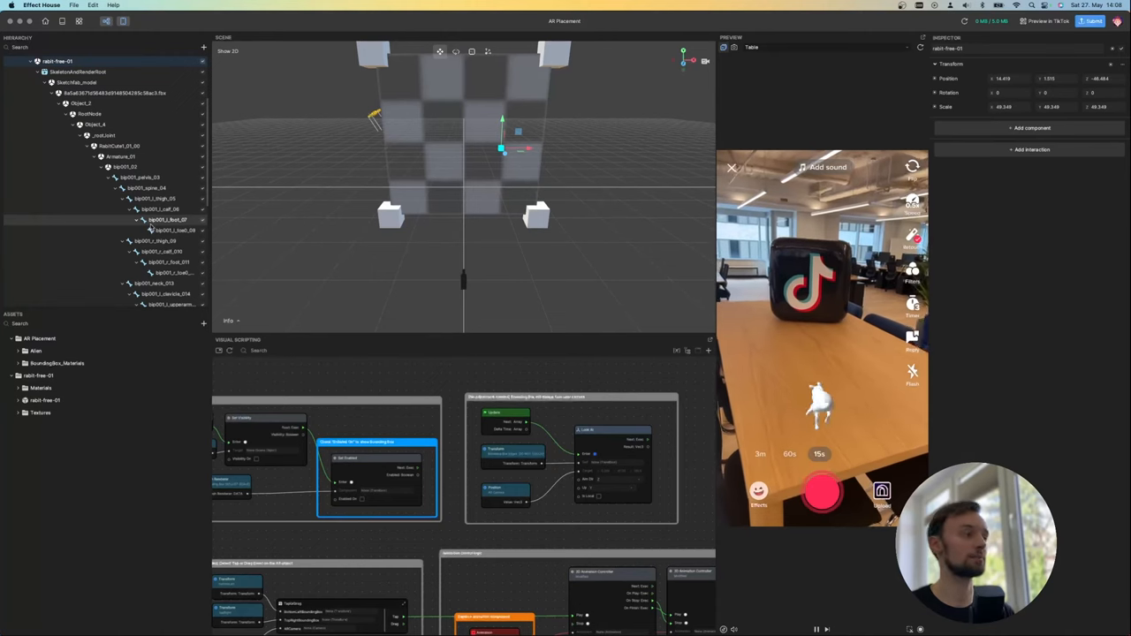
{"action": "scroll", "scroll_direction": "down", "scroll_amount": 3}
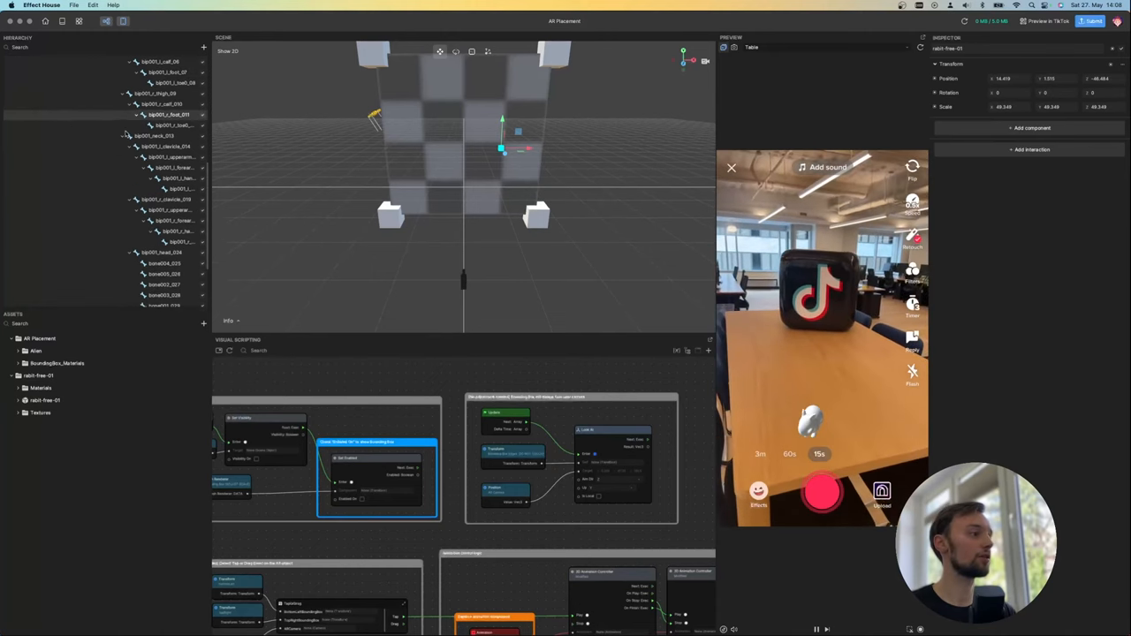
{"action": "left_click", "coordinate": [102, 280]}
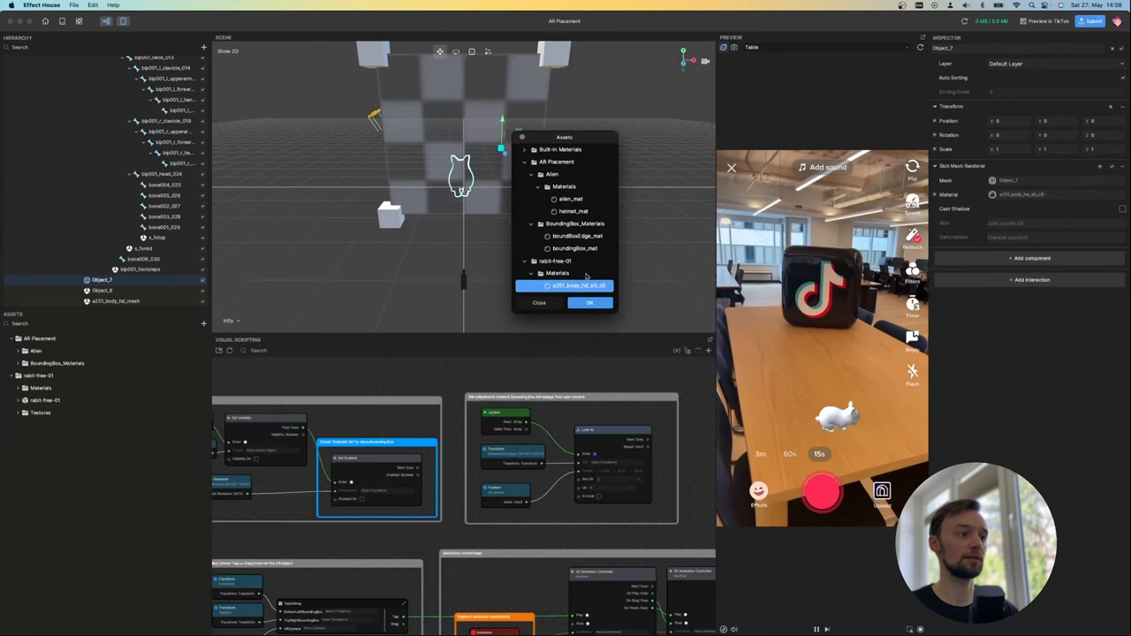
{"action": "left_click", "coordinate": [589, 303]}
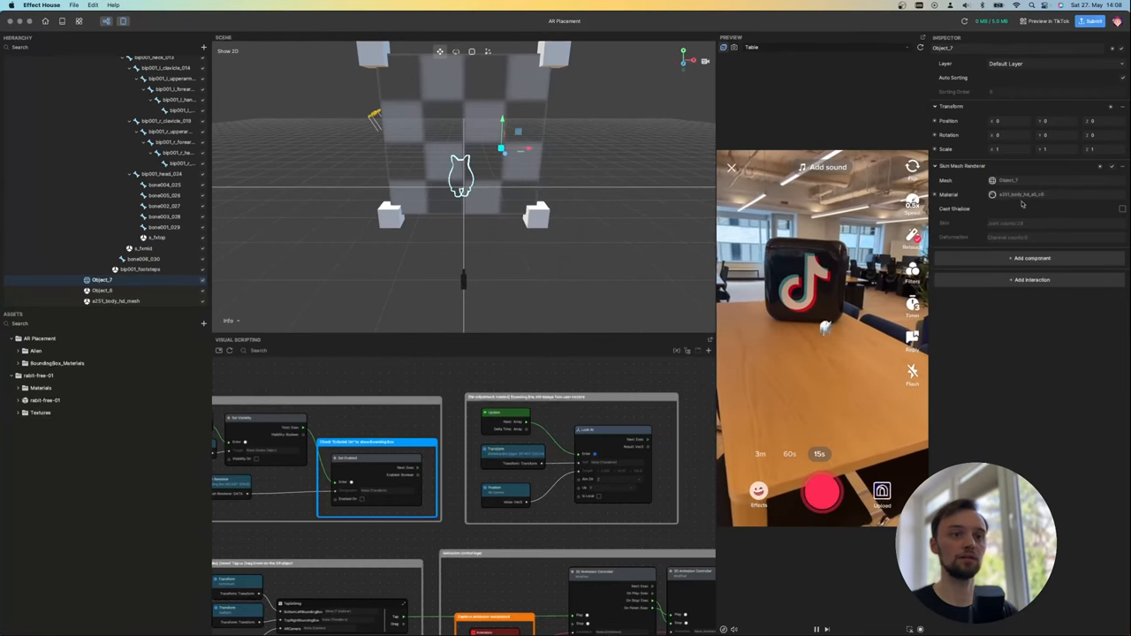
{"action": "left_click", "coordinate": [46, 400]}
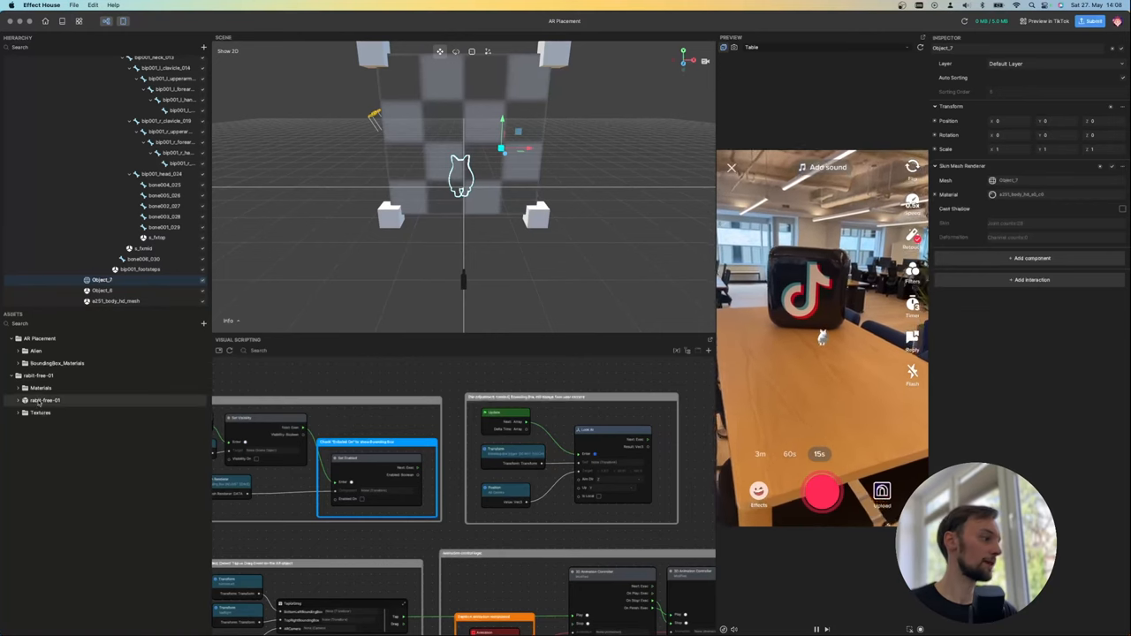
Open the rabit-free-01 asset folder to review the body material's albedo texture
{"action": "left_click", "coordinate": [19, 388]}
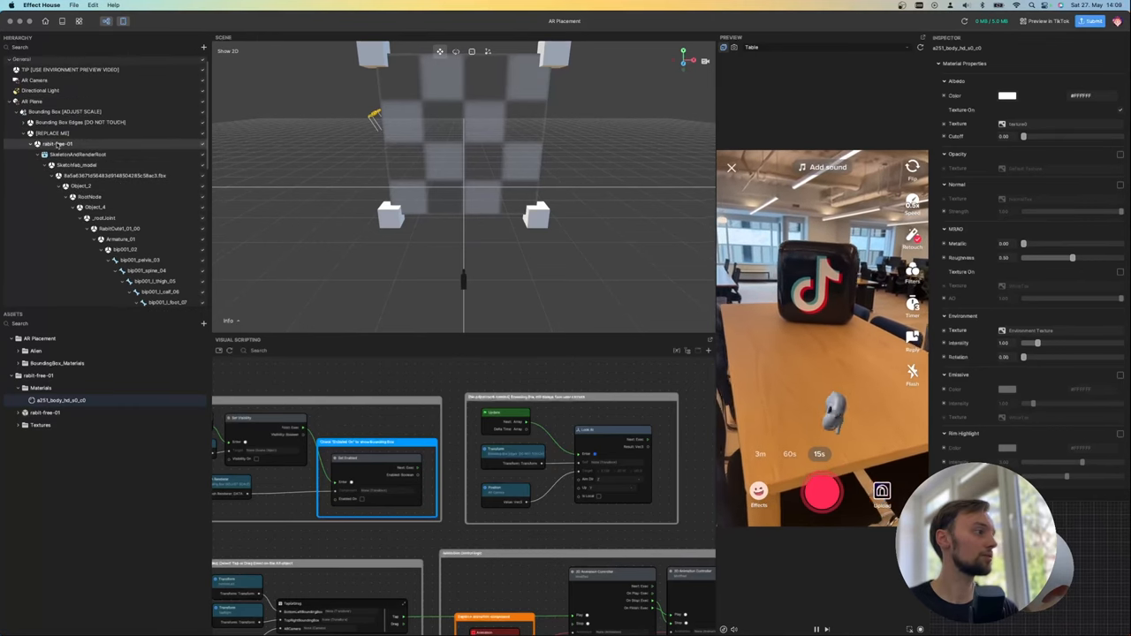
{"action": "right_click", "coordinate": [57, 143]}
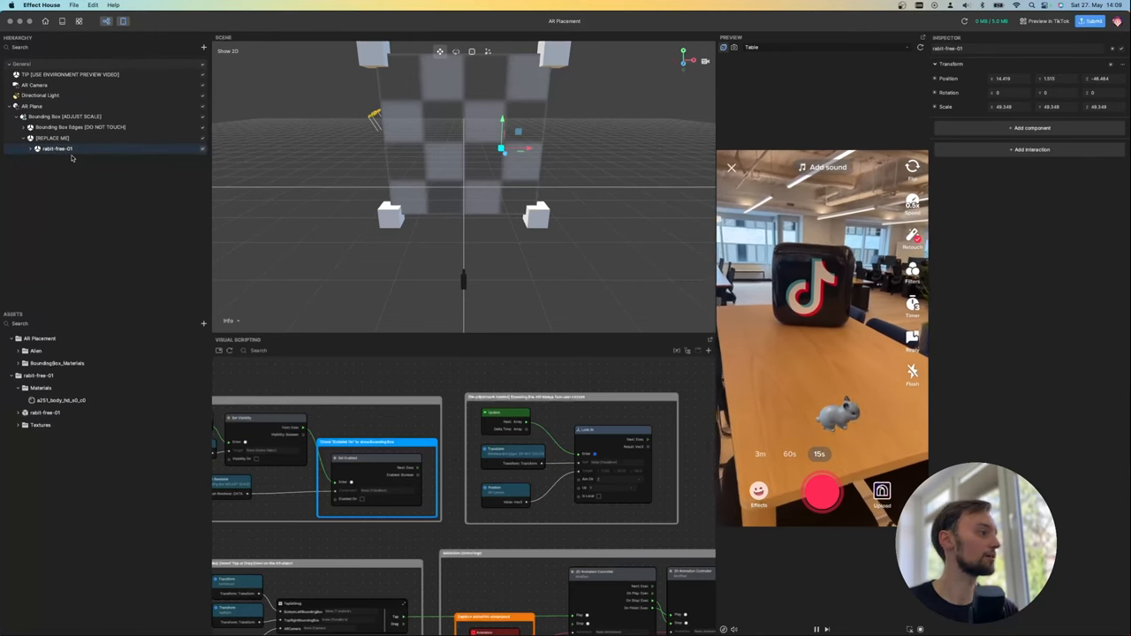
Enable Cast Shadow on the rabbit's Object_7 mesh, then fold the hierarchy back
{"action": "right_click", "coordinate": [56, 149]}
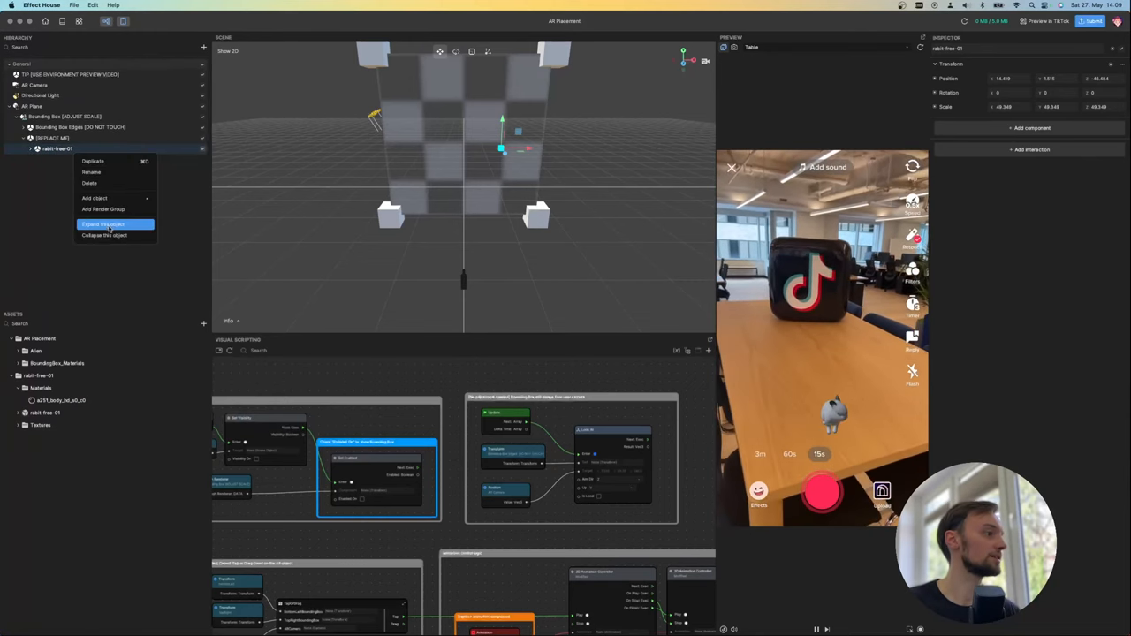
{"action": "left_click", "coordinate": [103, 223]}
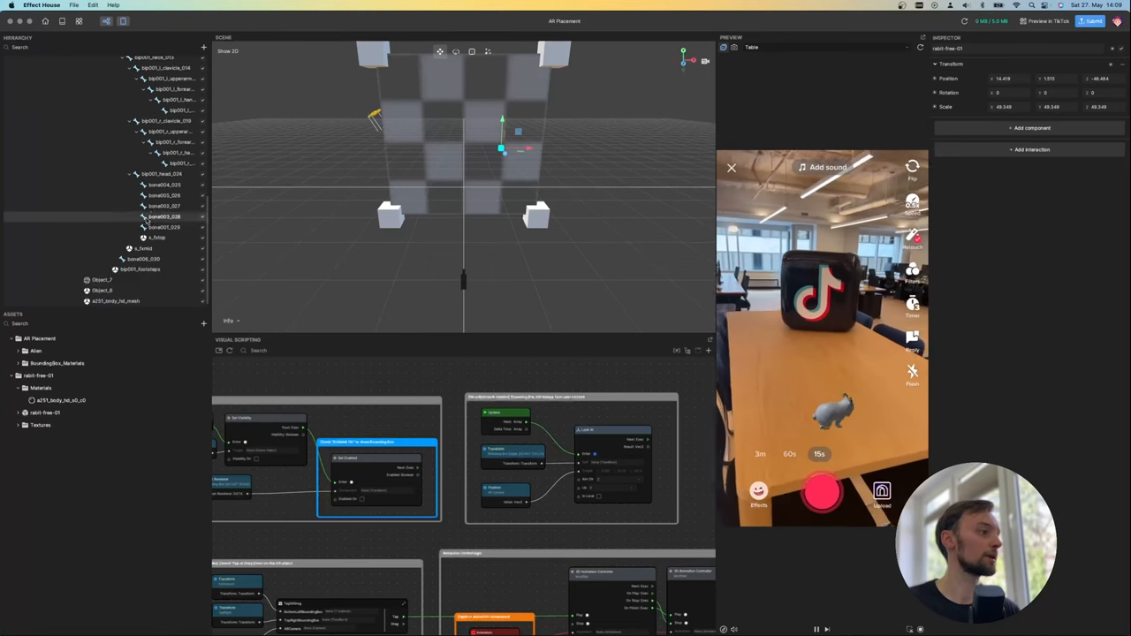
{"action": "left_click", "coordinate": [102, 279]}
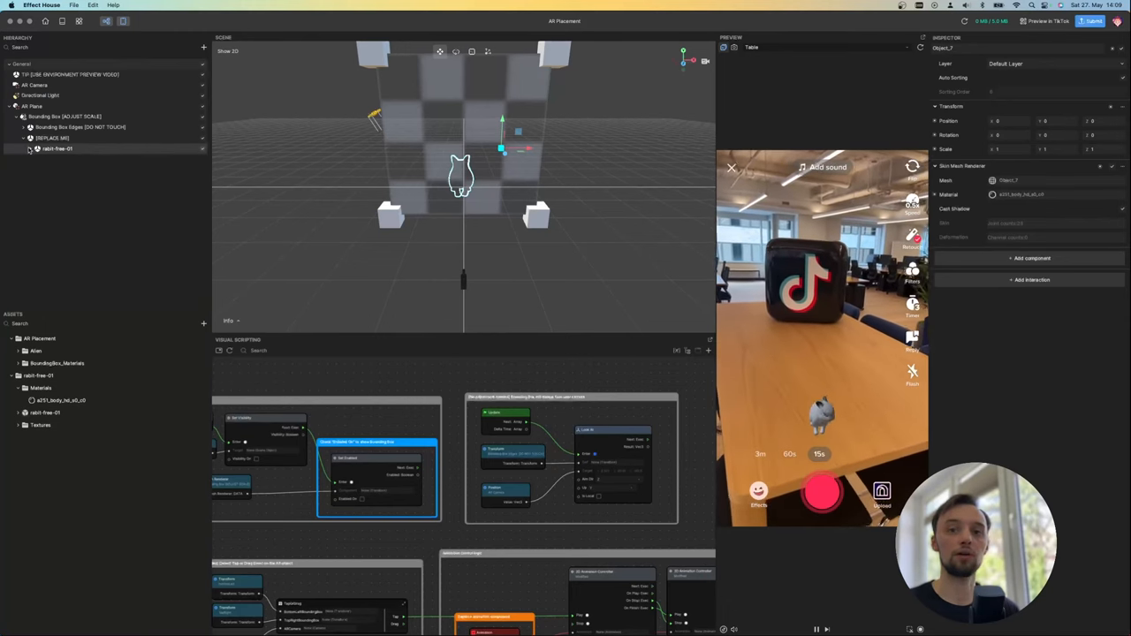
{"action": "left_click", "coordinate": [40, 95]}
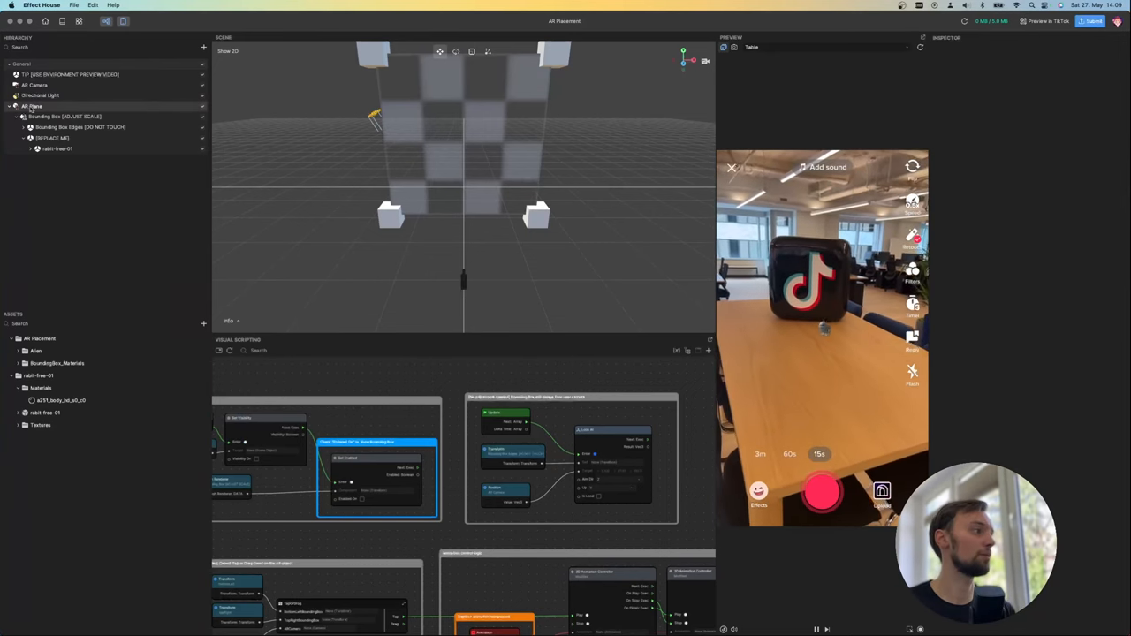
{"action": "left_click", "coordinate": [33, 106]}
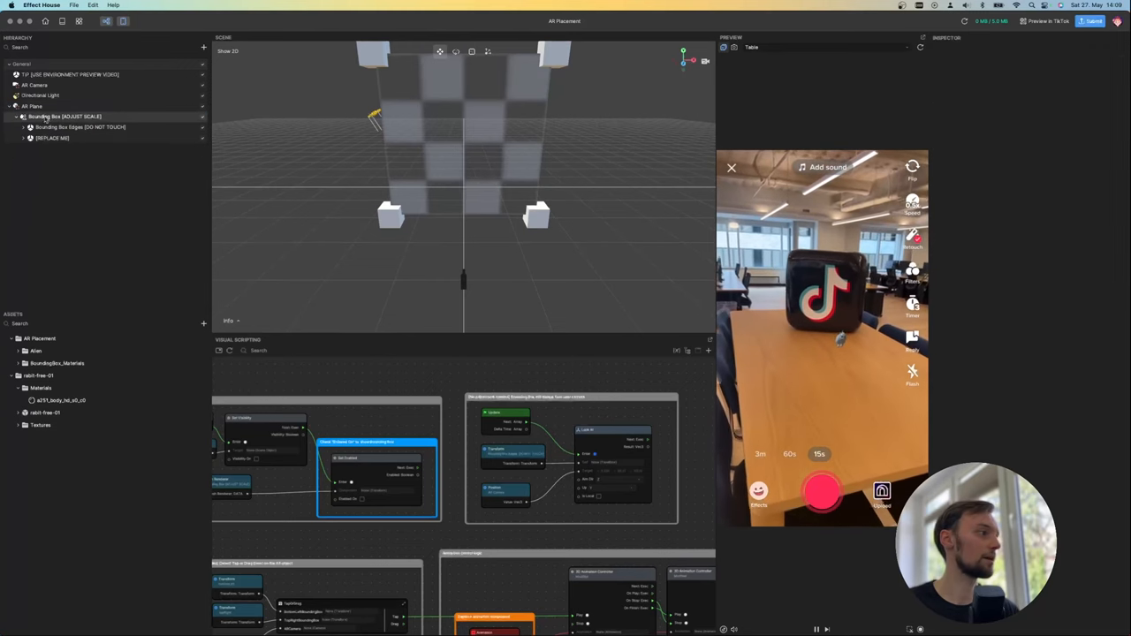
Add a 3D Plane inside Bounding Box [ADJUST SCALE] beneath the rabbit
{"action": "right_click", "coordinate": [64, 116]}
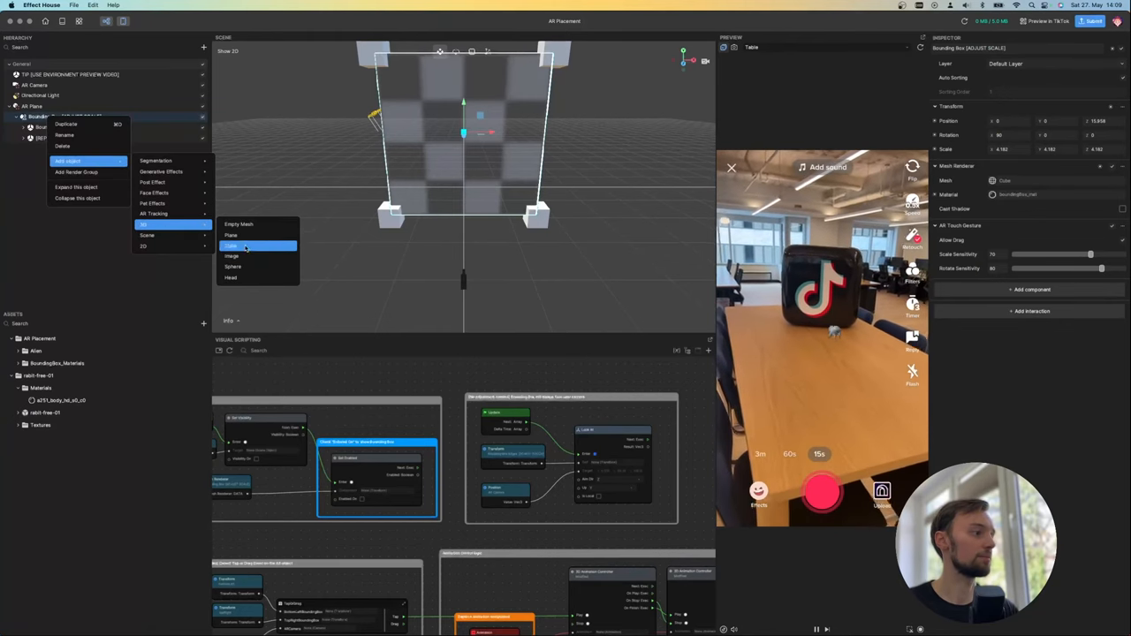
{"action": "left_click", "coordinate": [231, 235]}
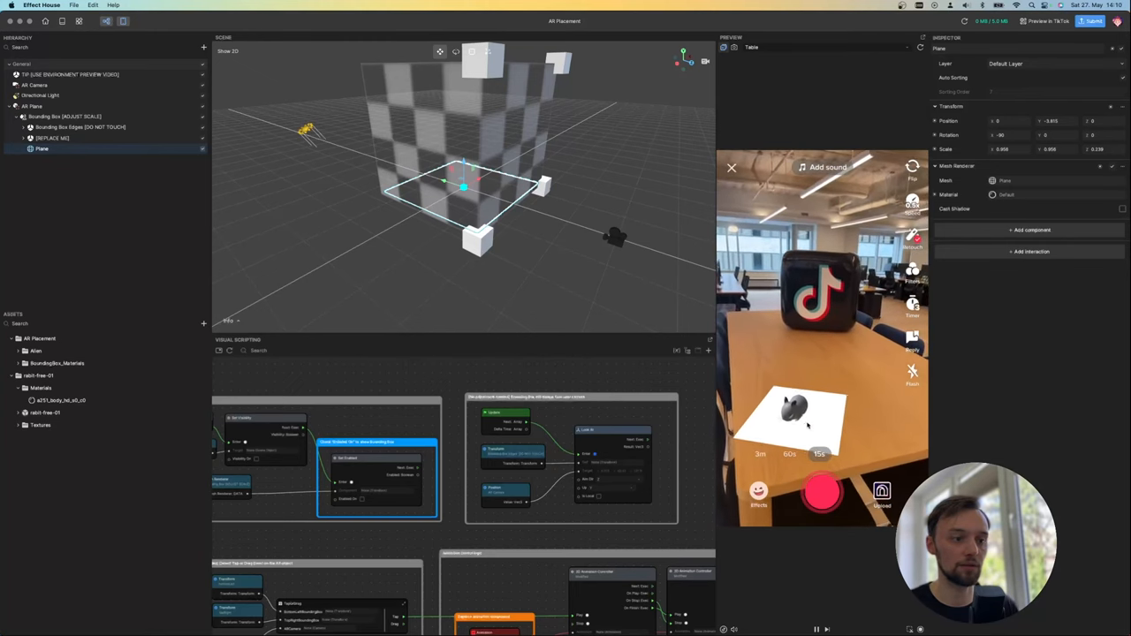
{"action": "left_click", "coordinate": [24, 138]}
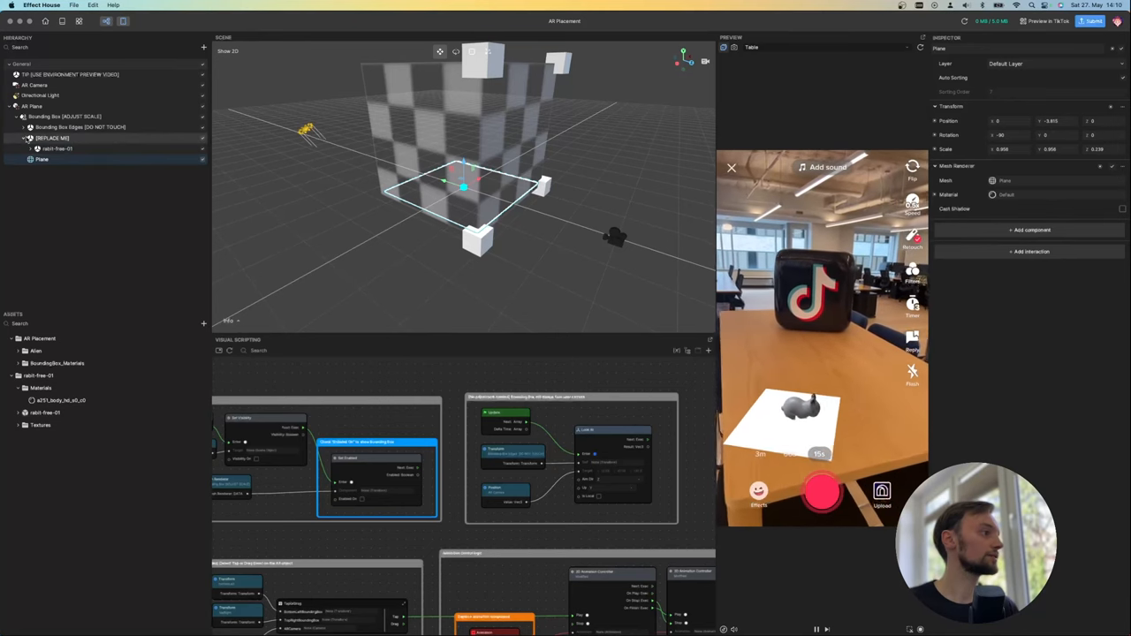
{"action": "left_click", "coordinate": [57, 149]}
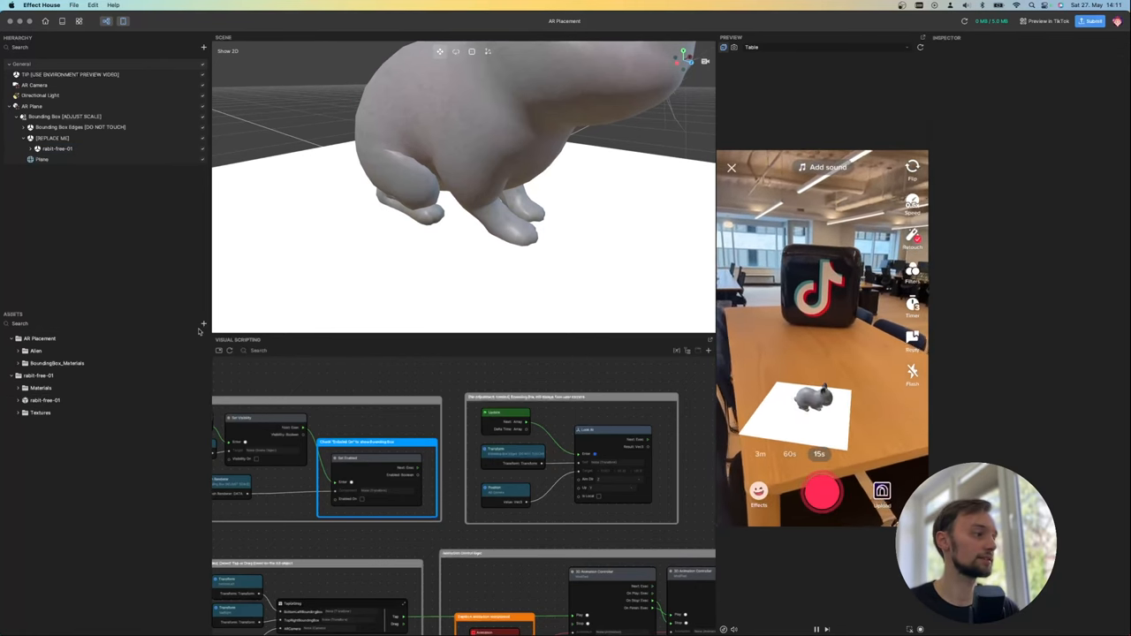
Create a Matte Shadow material and apply it to the Plane's Mesh Renderer
{"action": "left_click", "coordinate": [203, 324]}
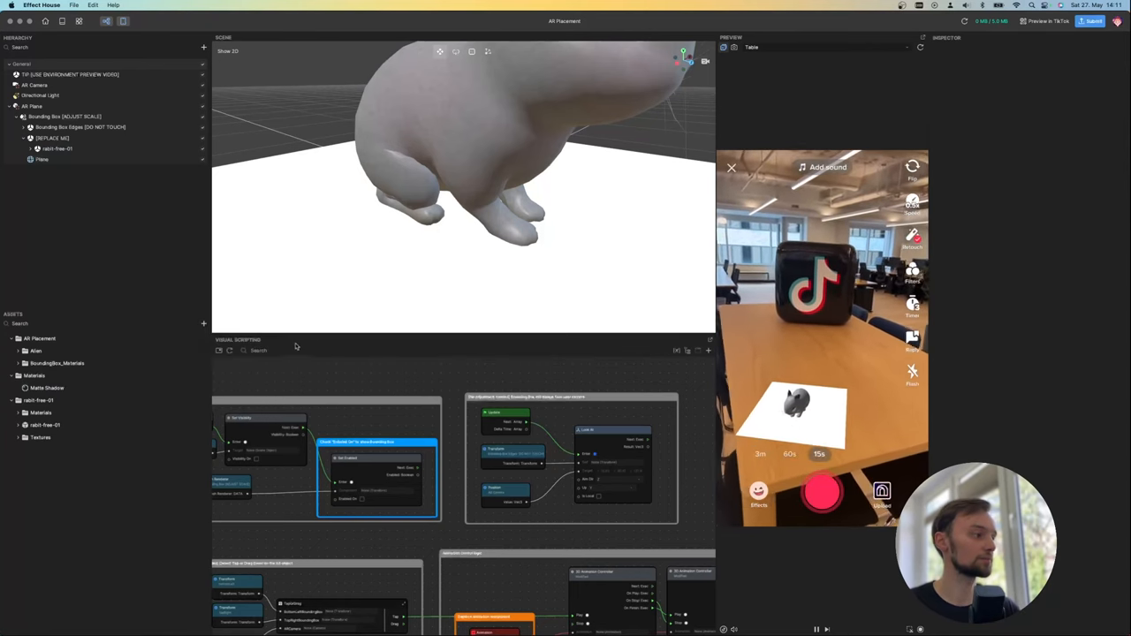
{"action": "left_click", "coordinate": [47, 387]}
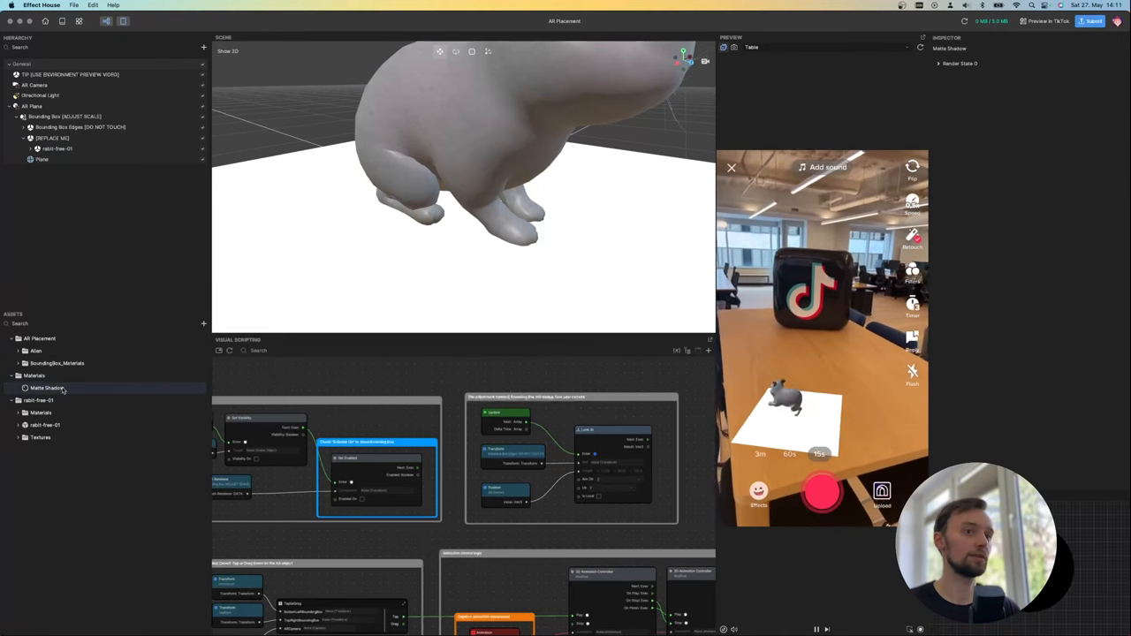
{"action": "left_click", "coordinate": [42, 159]}
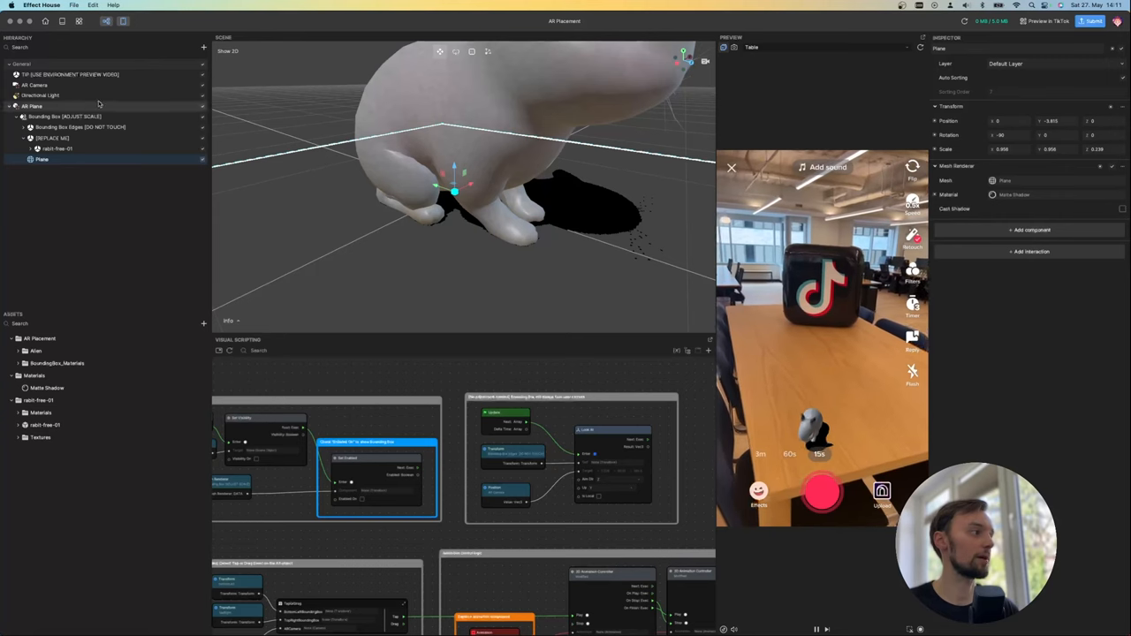
Lower the Directional Light's Cast Shadow Strength to 0.70
{"action": "left_click", "coordinate": [41, 94]}
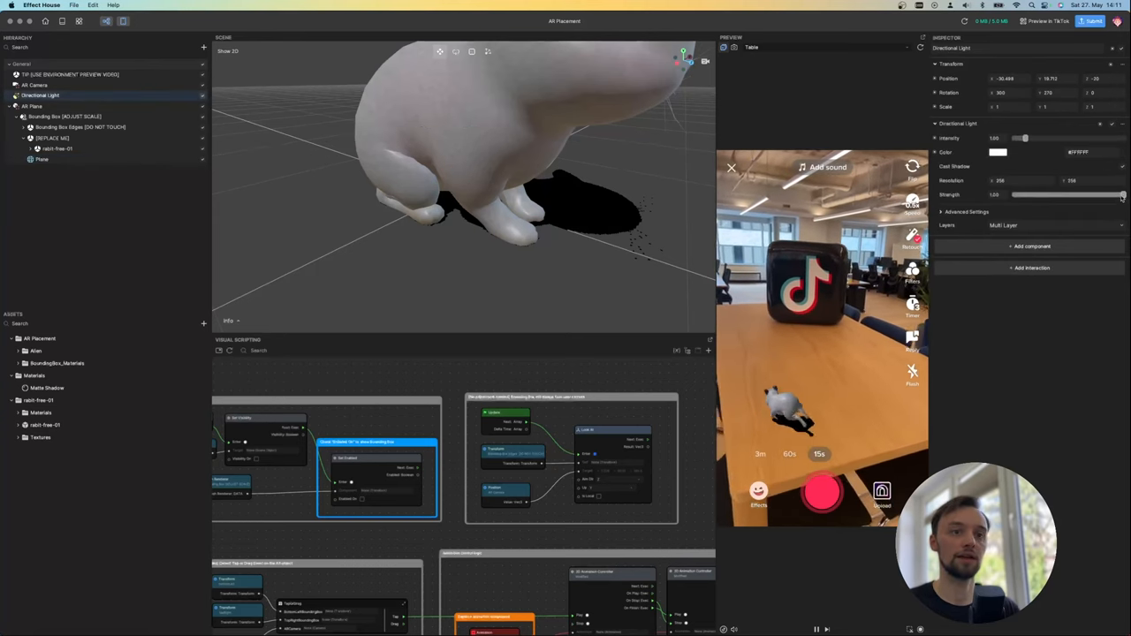
{"action": "left_click_drag", "start_coordinate": [1122, 195], "coordinate": [1078, 194]}
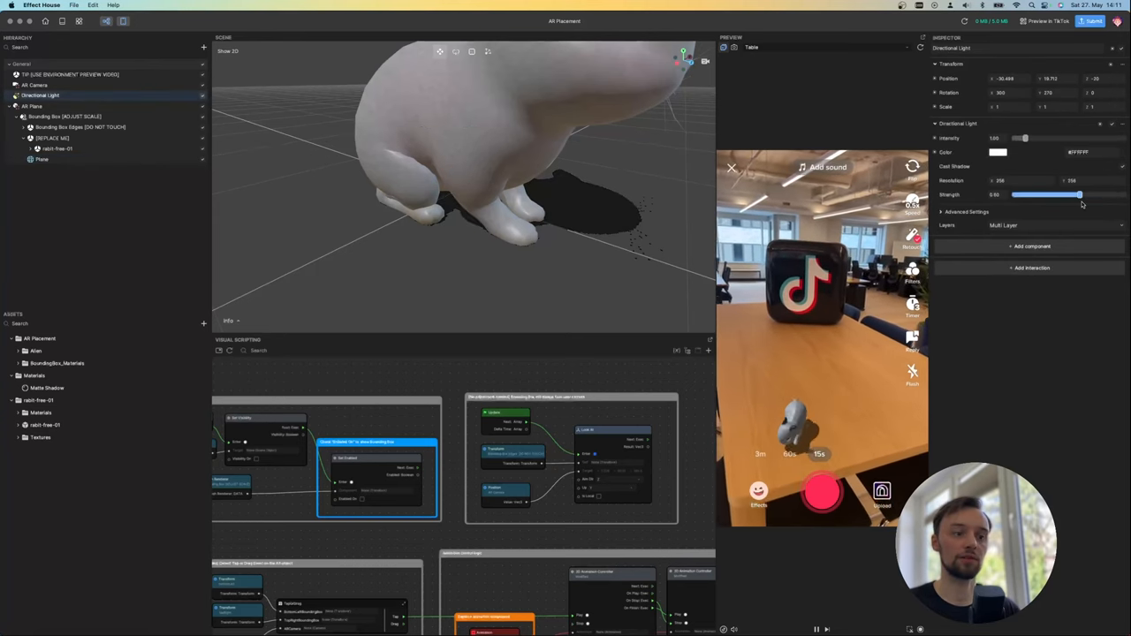
{"action": "left_click_drag", "start_coordinate": [1076, 195], "coordinate": [1090, 194]}
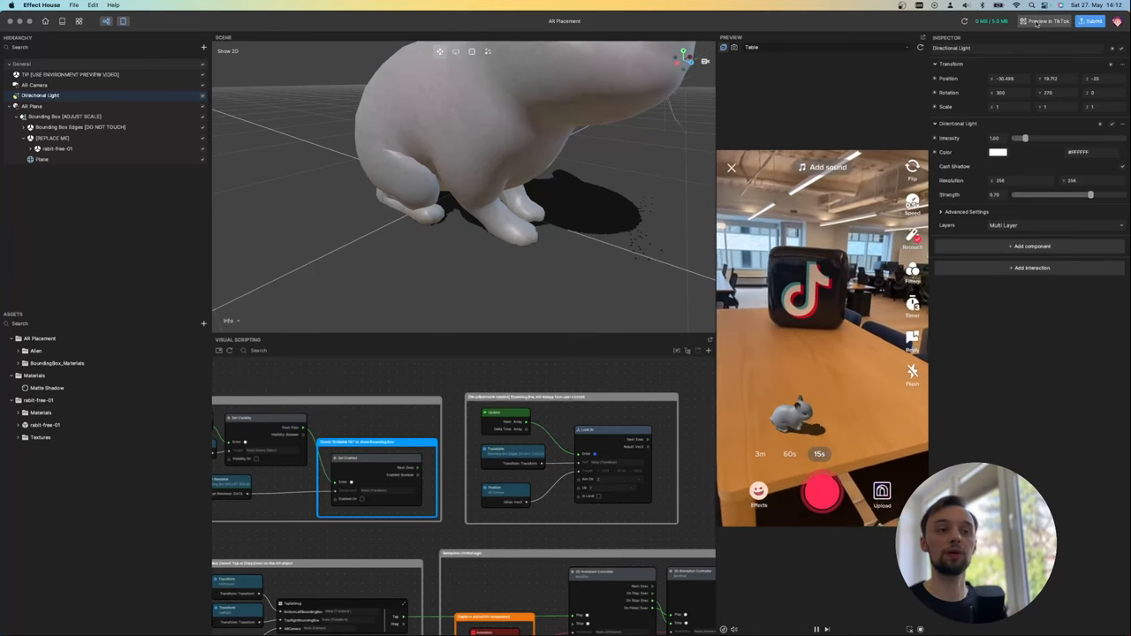
{"action": "left_click", "coordinate": [1048, 20]}
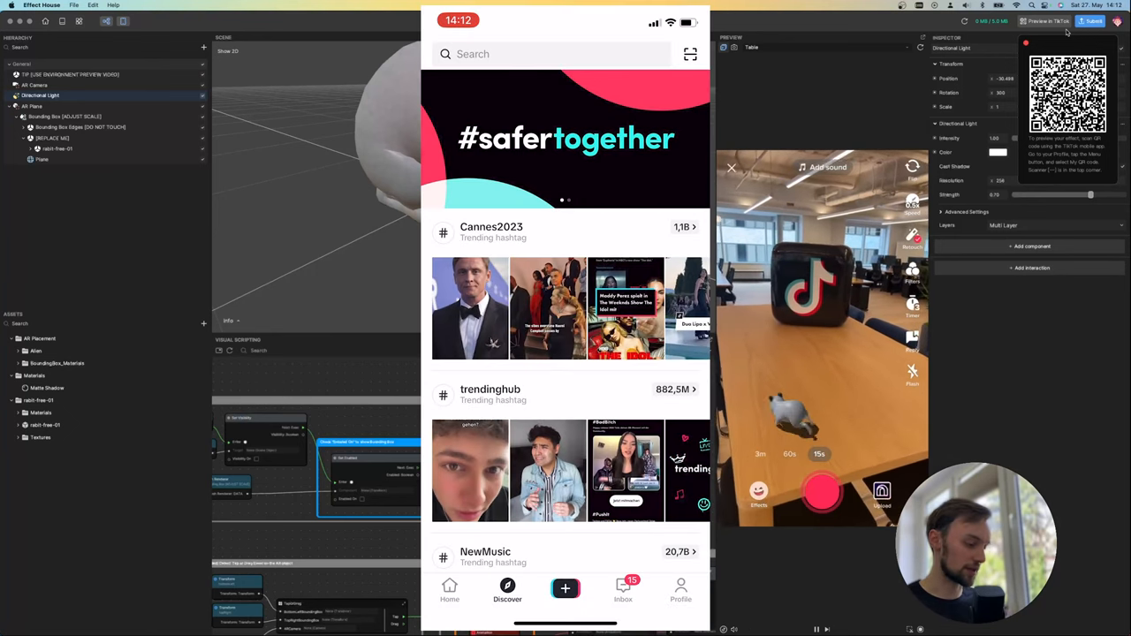
{"action": "left_click", "coordinate": [691, 54]}
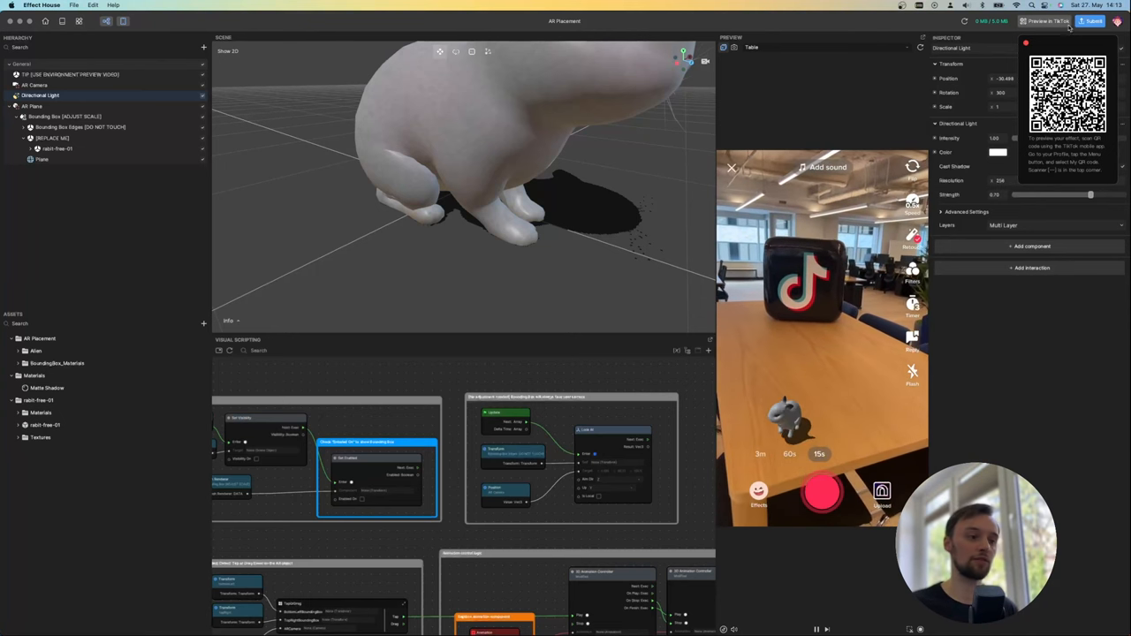
{"action": "left_click", "coordinate": [336, 605]}
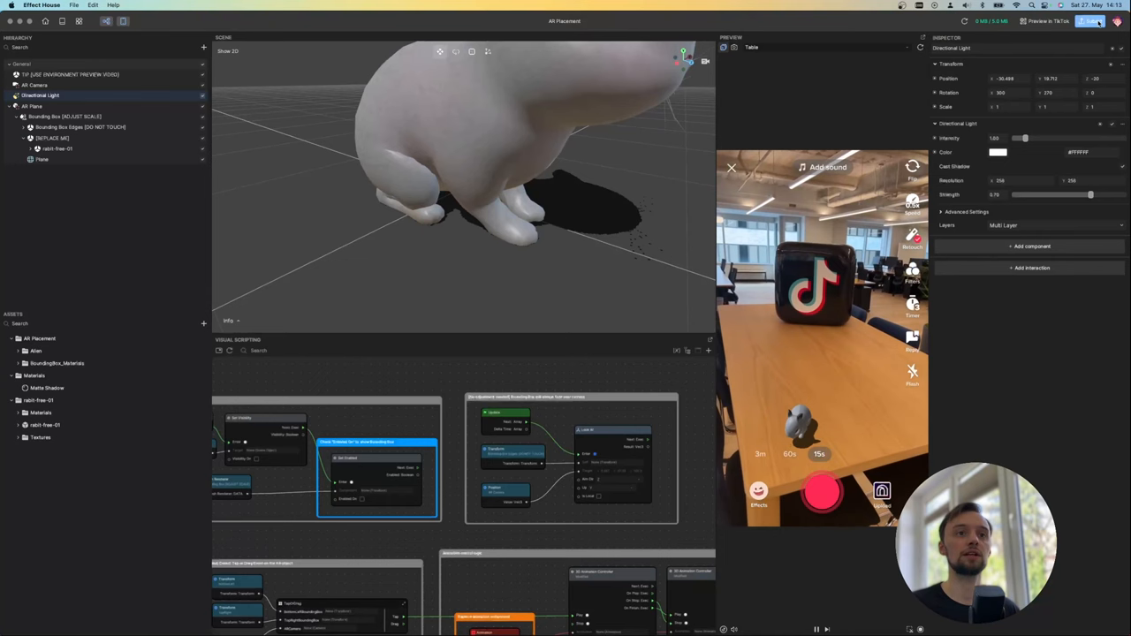
Start submitting 'AR Placement', upload it, and acknowledge the missing-thumbnail warning
{"action": "left_click", "coordinate": [1091, 20]}
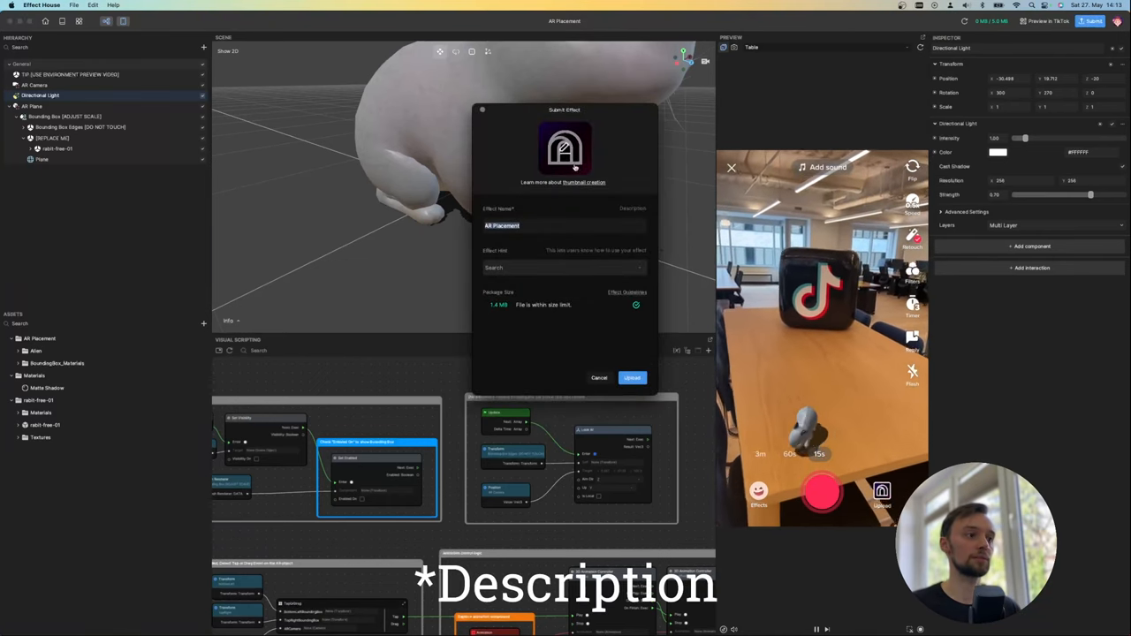
{"action": "left_click", "coordinate": [565, 150]}
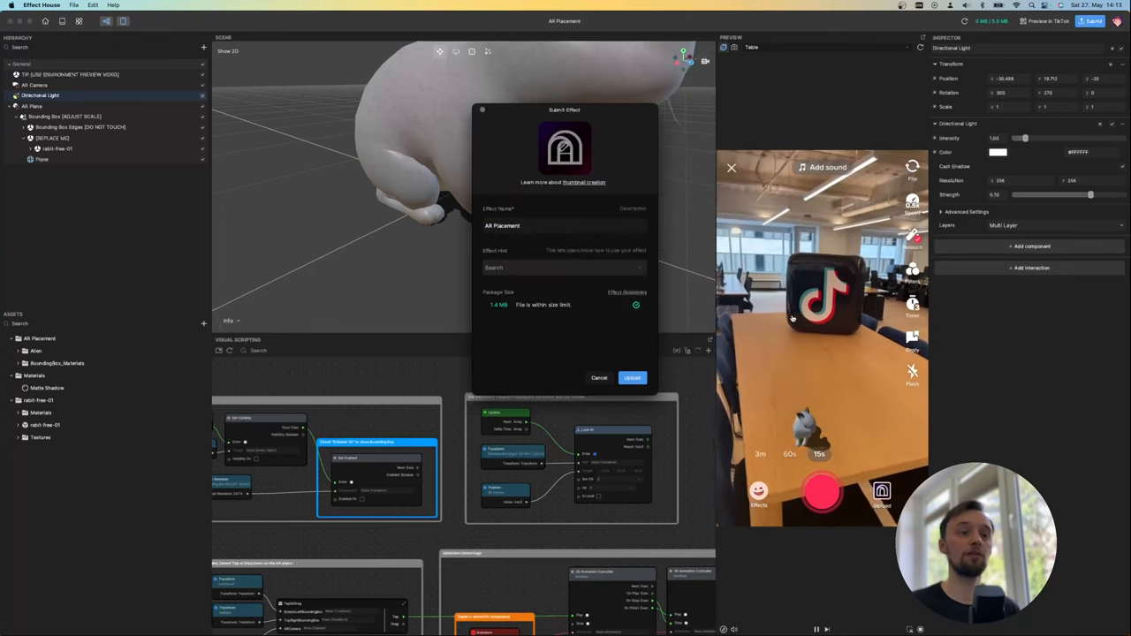
{"action": "left_click", "coordinate": [632, 378]}
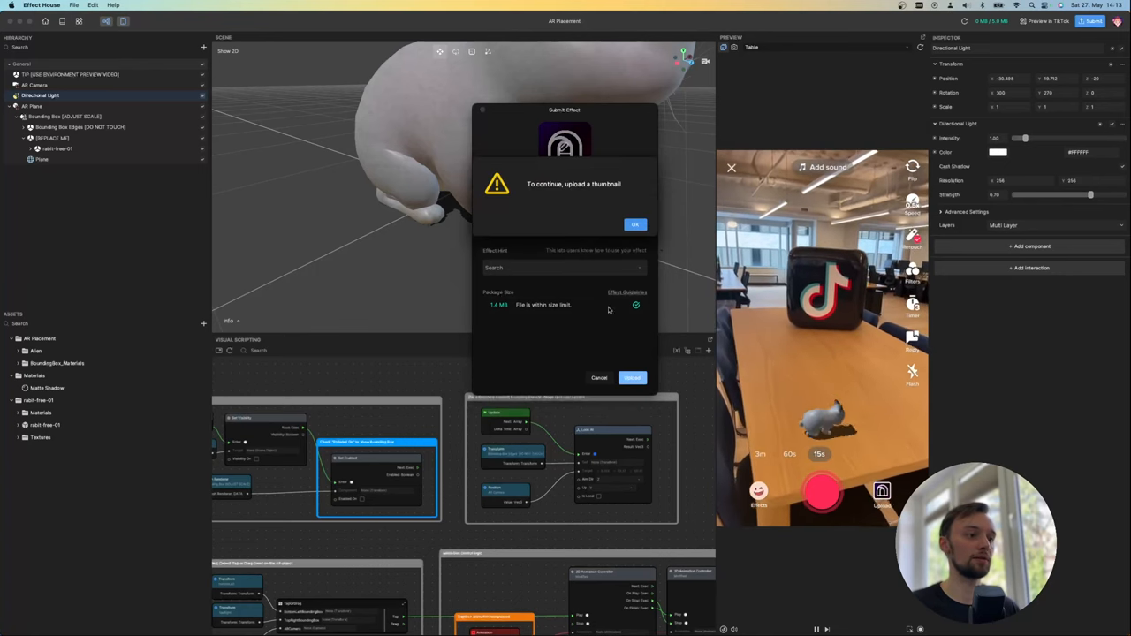
{"action": "left_click", "coordinate": [636, 224]}
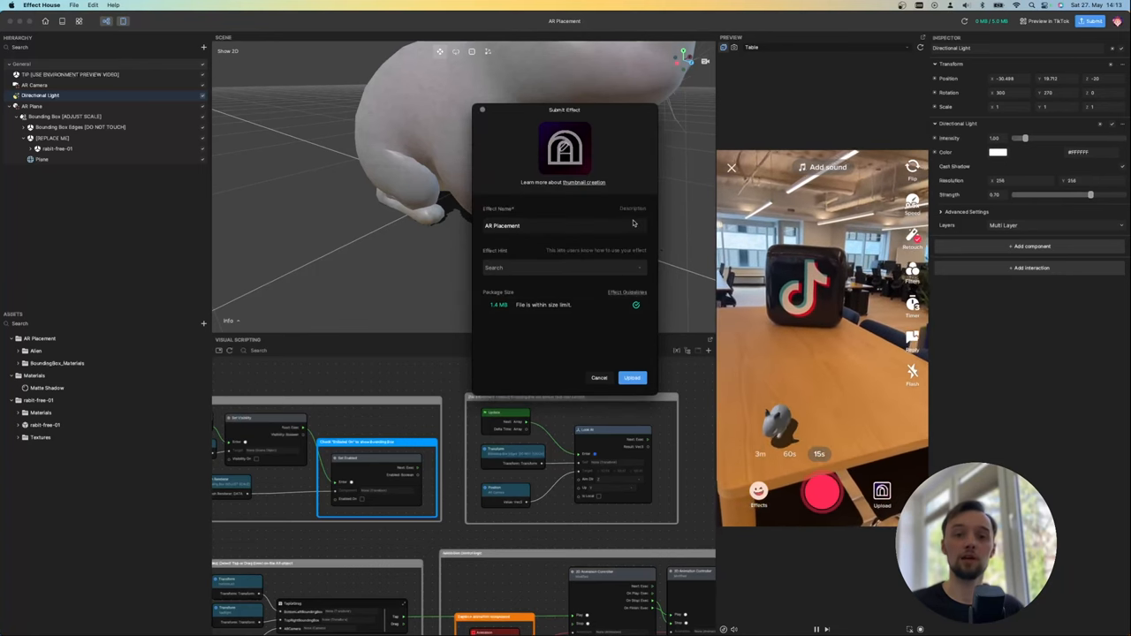